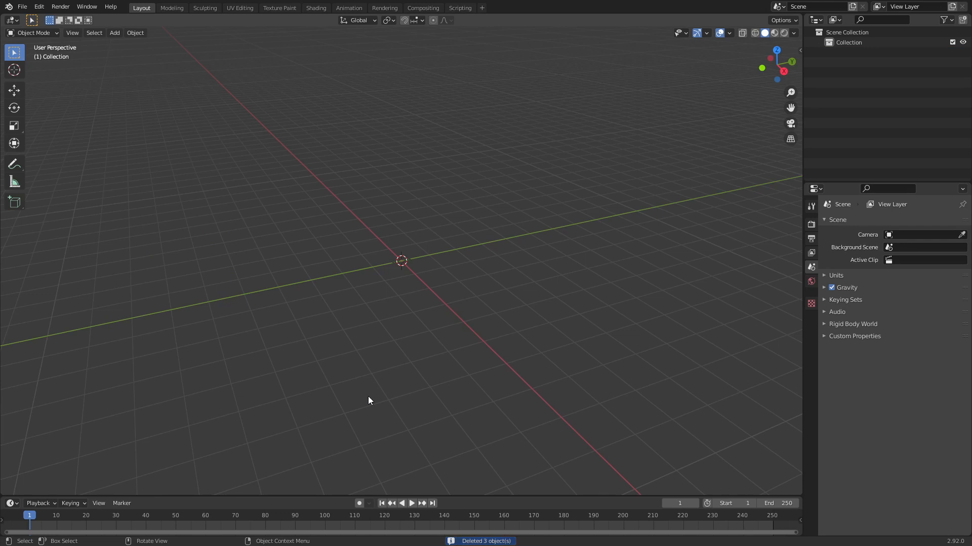
# Search 'node' in the application preferences, then close them.
pyautogui.click(38, 7)
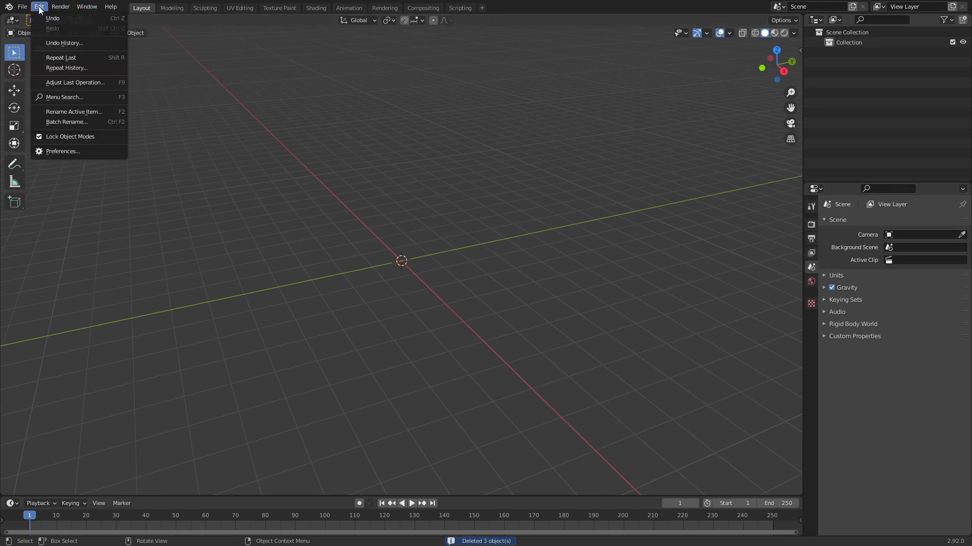
pyautogui.click(62, 151)
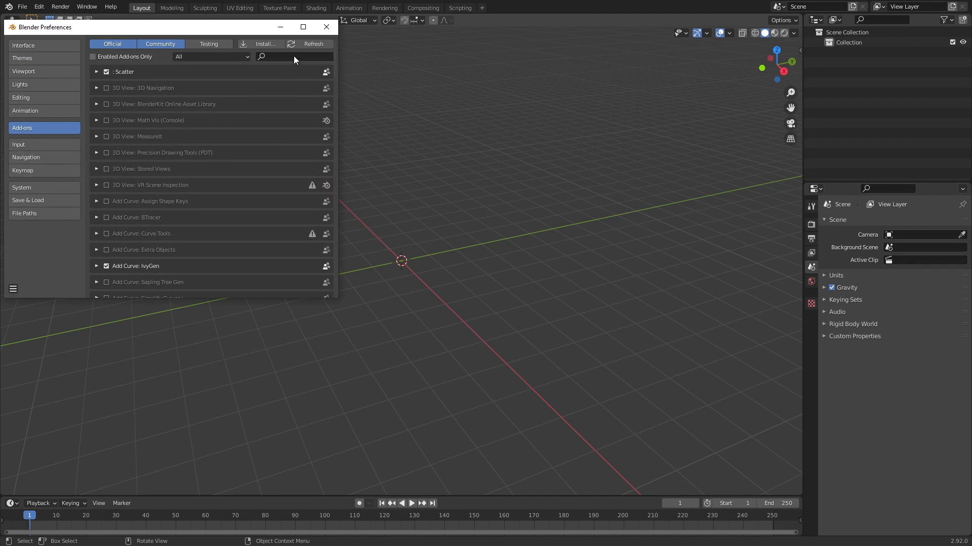
pyautogui.write('node')
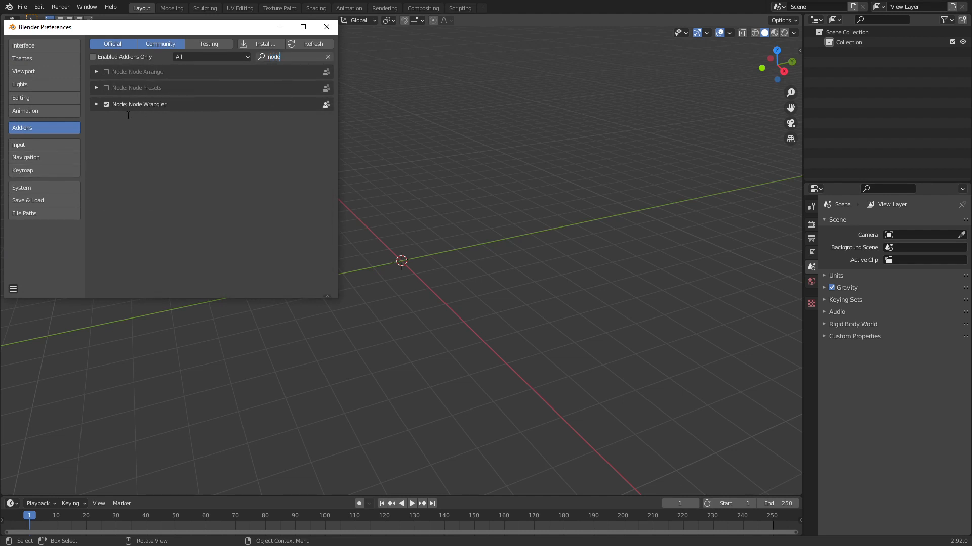
pyautogui.moveTo(159, 122)
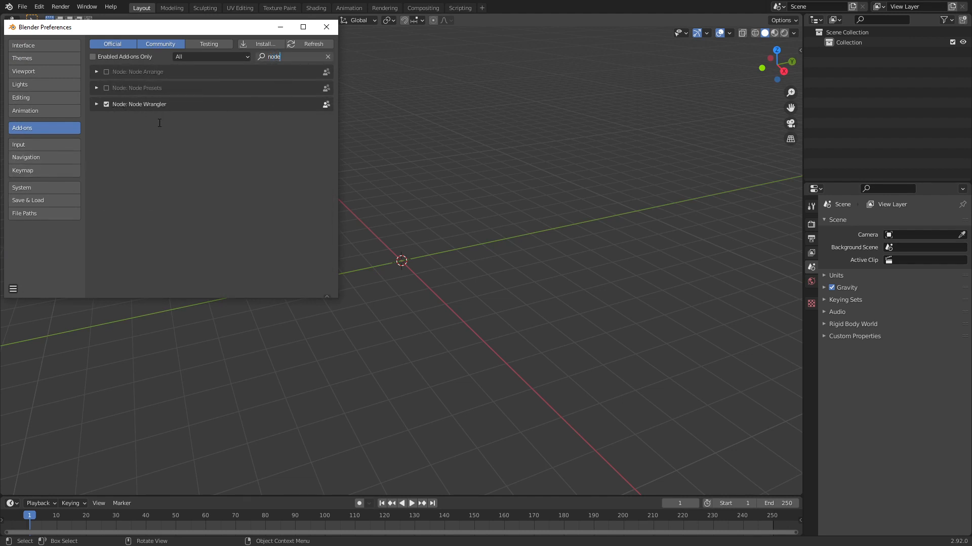
pyautogui.click(326, 26)
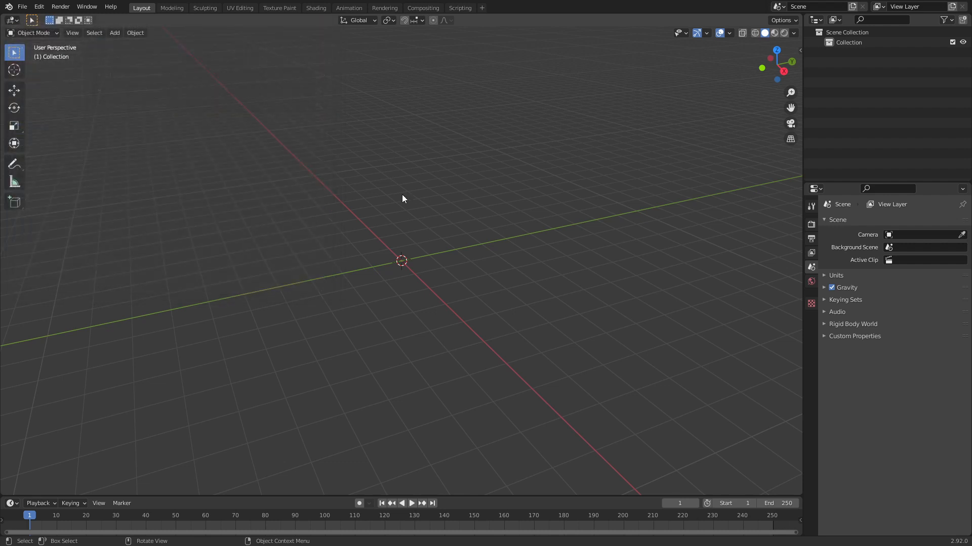
# Add a plane mesh at the centre of the empty scene.
pyautogui.click(114, 33)
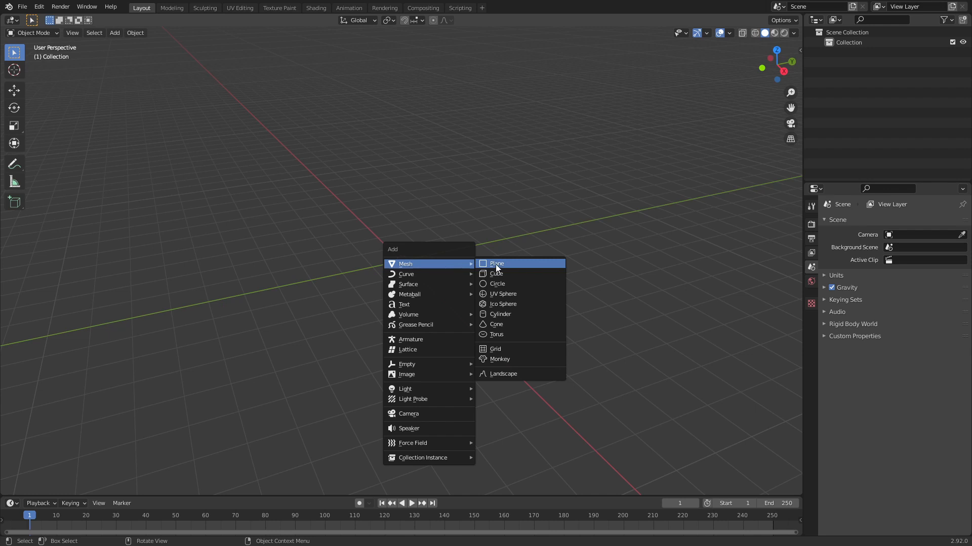
pyautogui.click(496, 263)
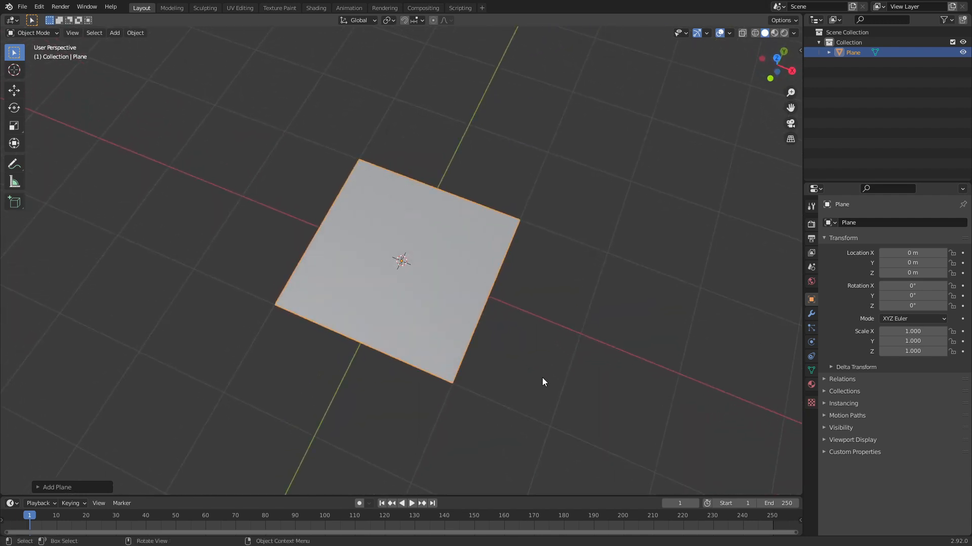
# In the Shading workspace, create a new material for the plane named Hologram.
pyautogui.click(316, 7)
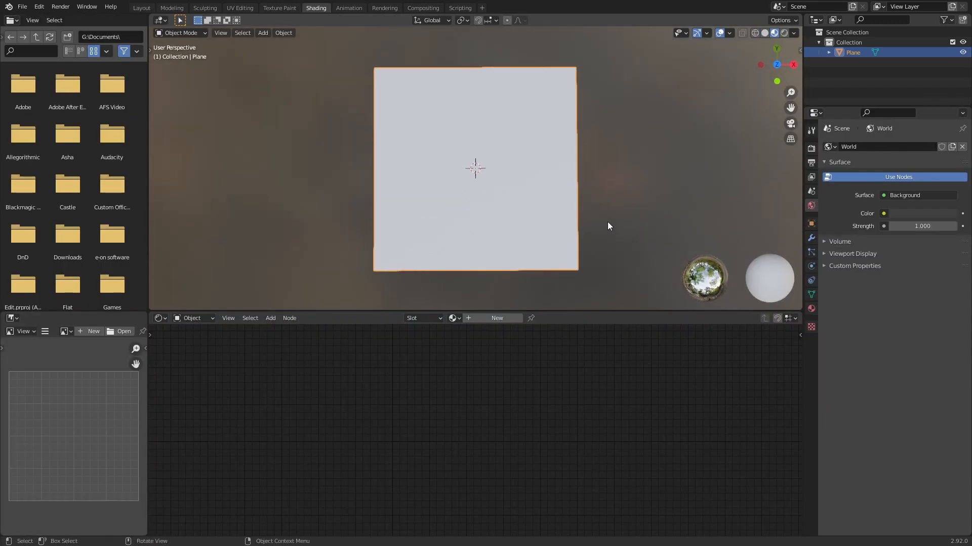
pyautogui.click(496, 318)
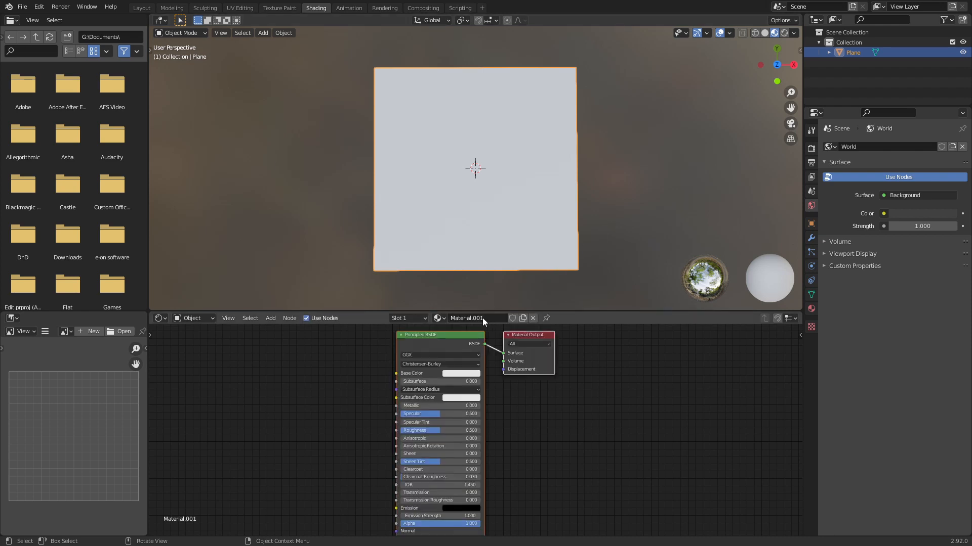
pyautogui.write('Hologram')
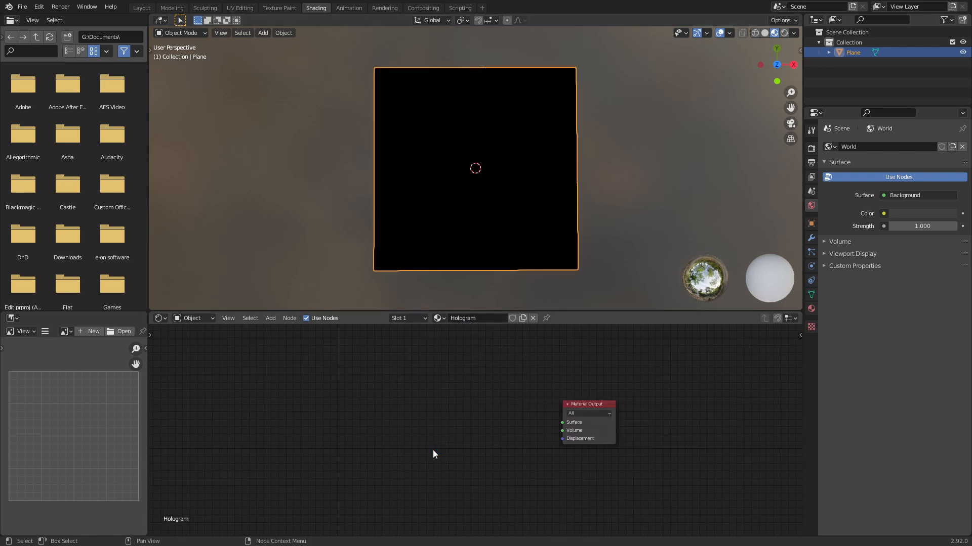
# Add a Texture Coordinate node feeding a Gradient Texture node.
pyautogui.write('te')
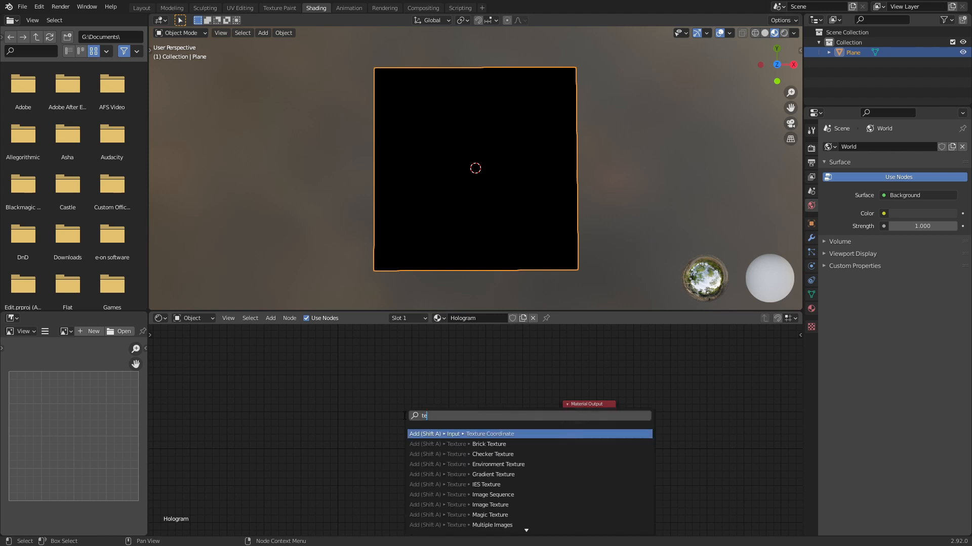
pyautogui.click(490, 434)
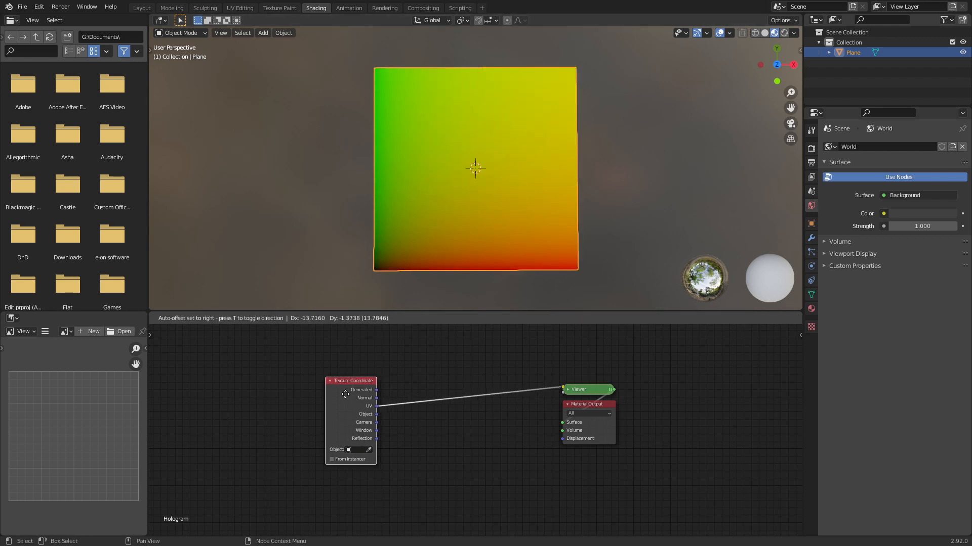
pyautogui.moveTo(351, 381); pyautogui.dragTo(315, 383)
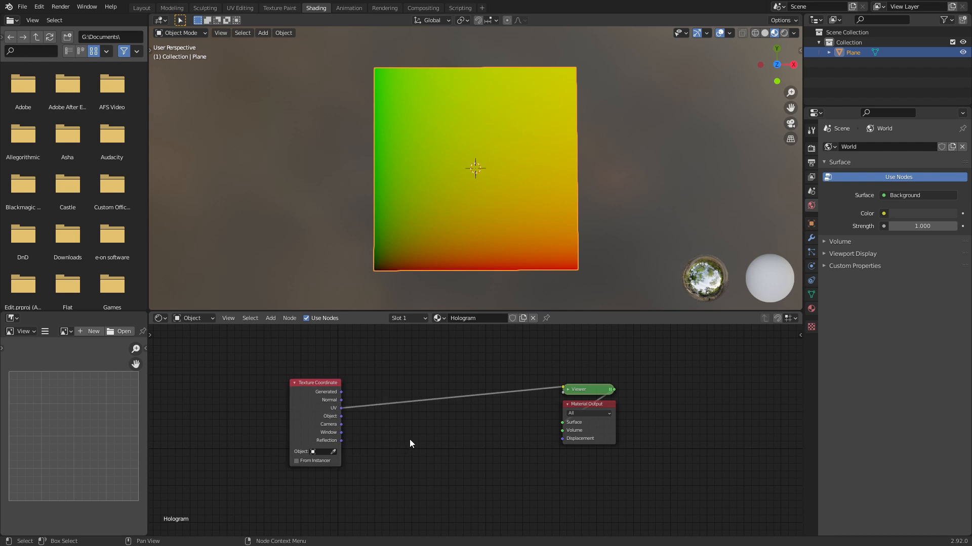
pyautogui.write('grad')
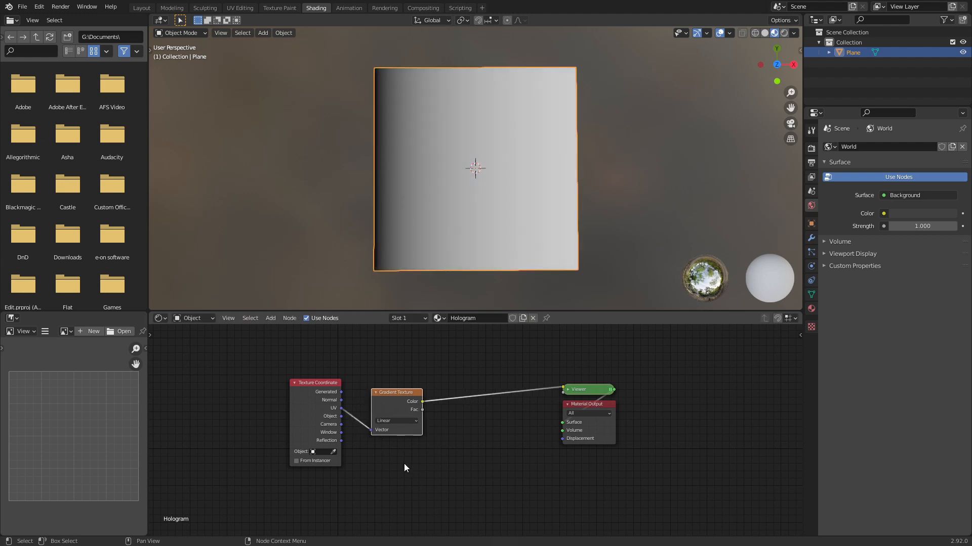
# Make the gradient Spherical and shift the ColorRamp's black stop to widen the white falloff.
pyautogui.click(395, 421)
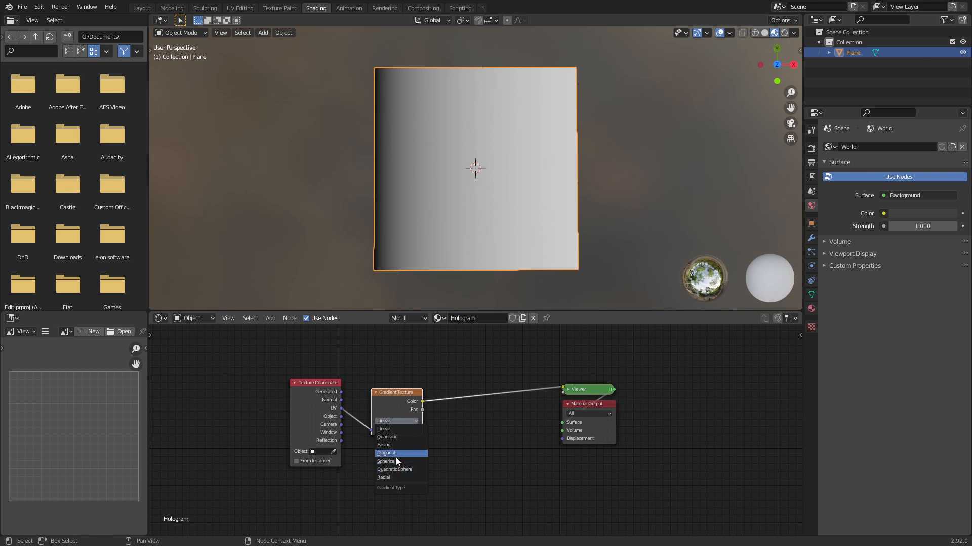
pyautogui.click(387, 462)
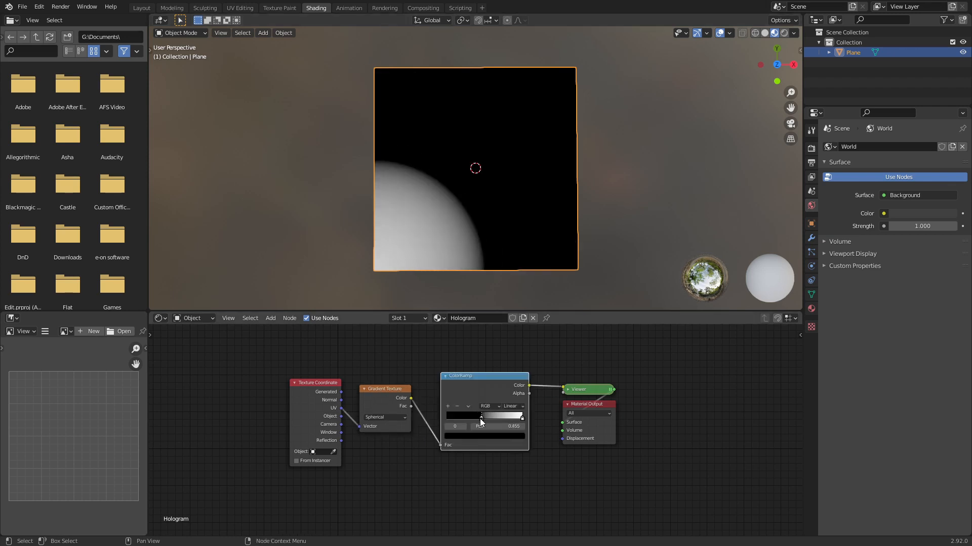
pyautogui.moveTo(480, 415); pyautogui.dragTo(467, 415)
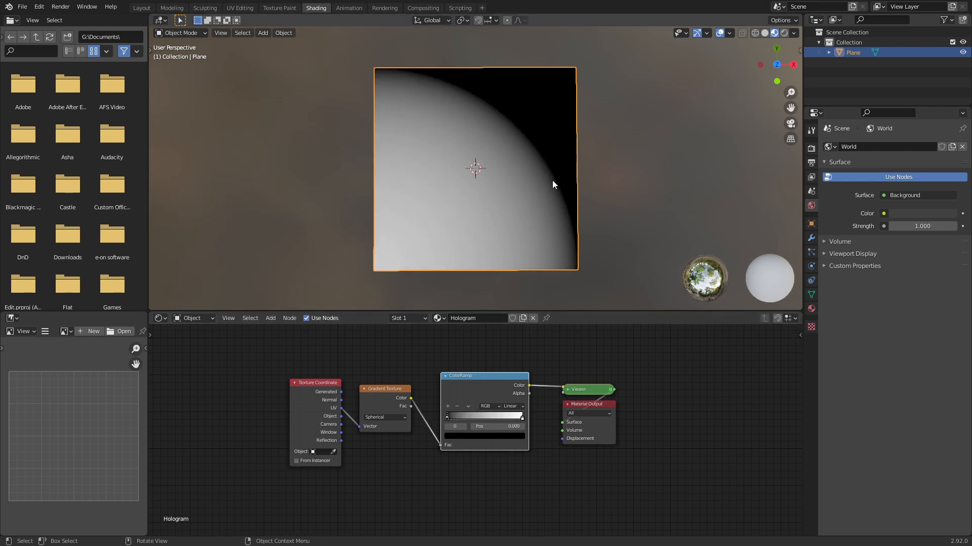
pyautogui.moveTo(514, 237)
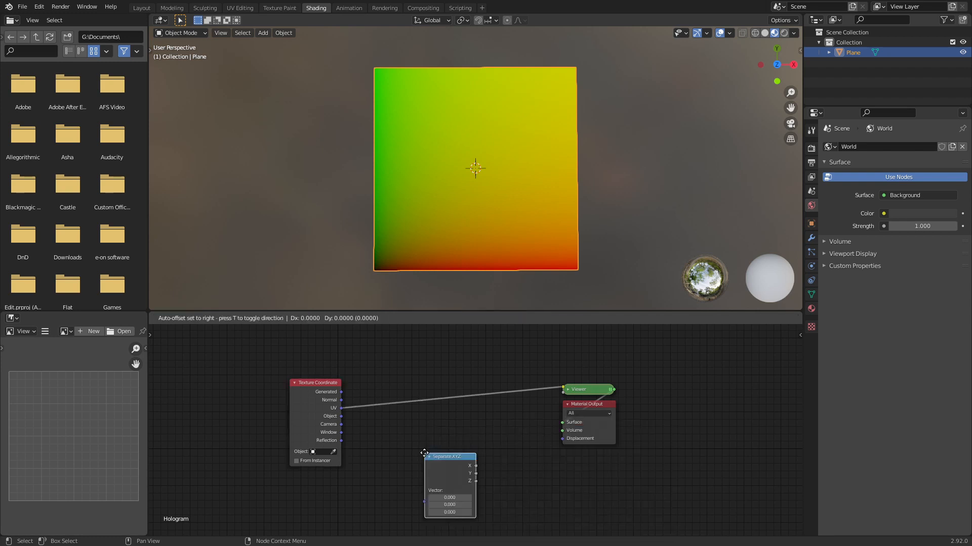
# Place a Separate XYZ node on the UV output and add a Math node after it.
pyautogui.moveTo(450, 457); pyautogui.dragTo(396, 388)
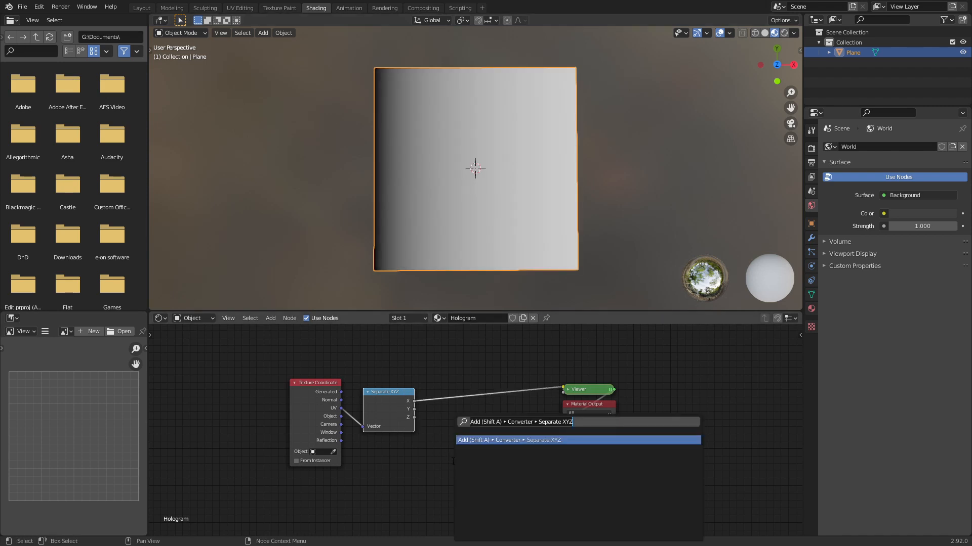
pyautogui.write('math')
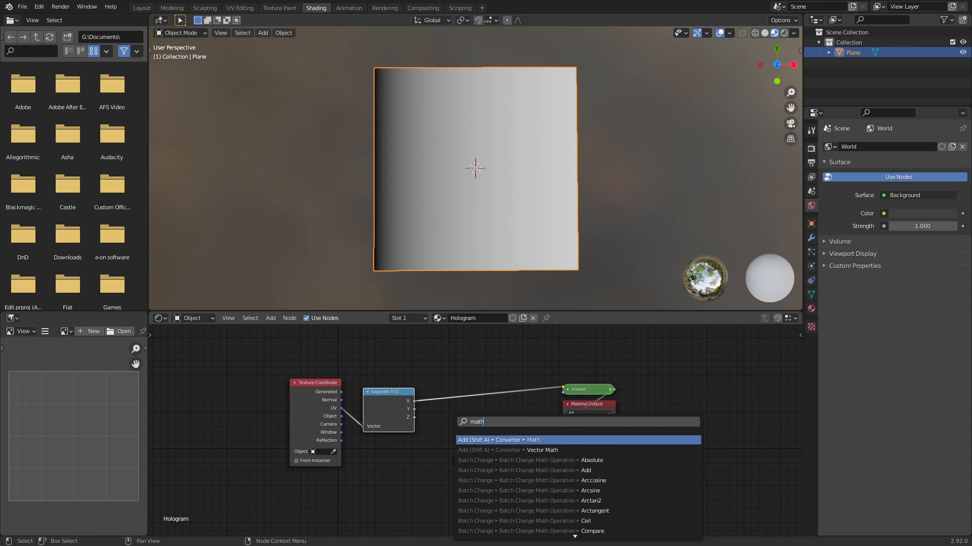
pyautogui.click(497, 441)
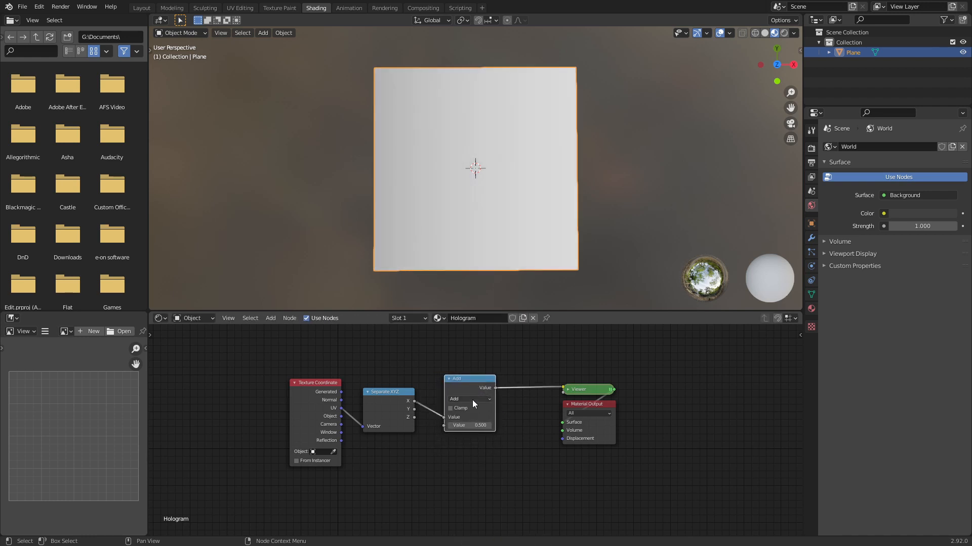
# Set the Math operation to Modulo 0.5 and move the output nodes further right.
pyautogui.click(469, 399)
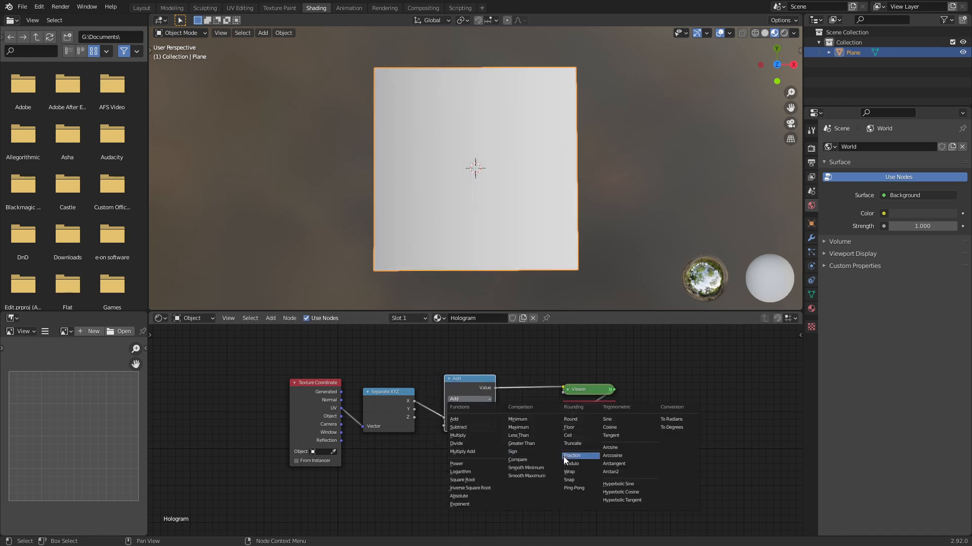
pyautogui.click(570, 463)
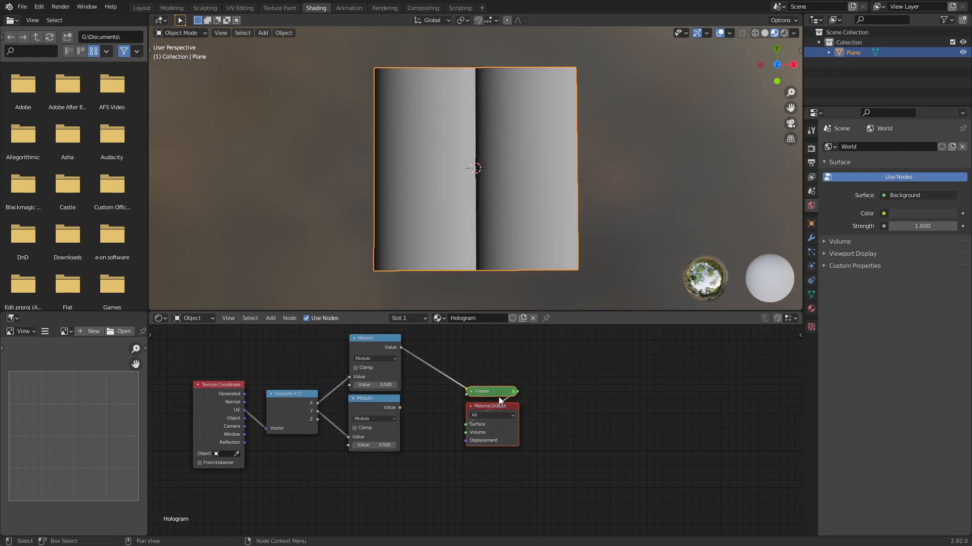
pyautogui.moveTo(489, 406); pyautogui.dragTo(583, 403)
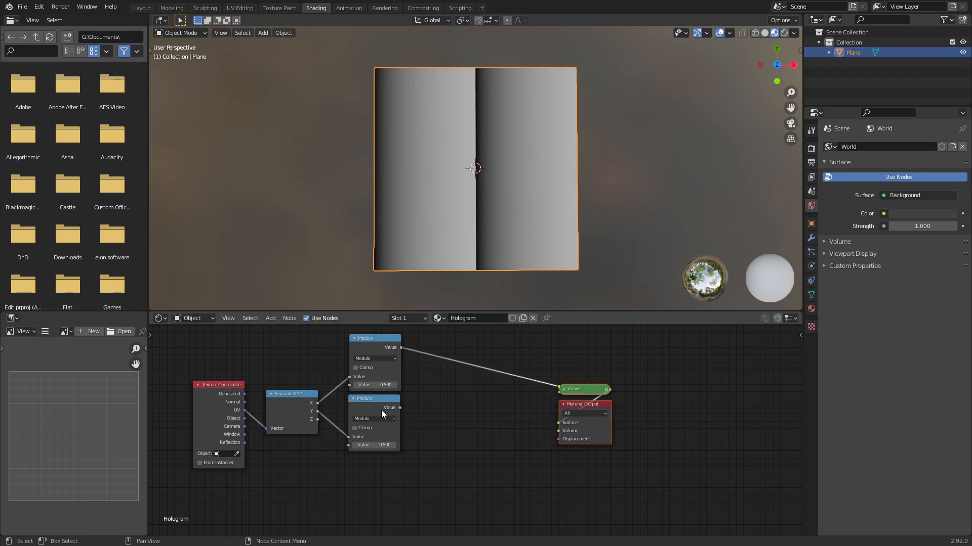
# Add a Combine XYZ node recombining both Modulo outputs into one vector.
pyautogui.write('comb')
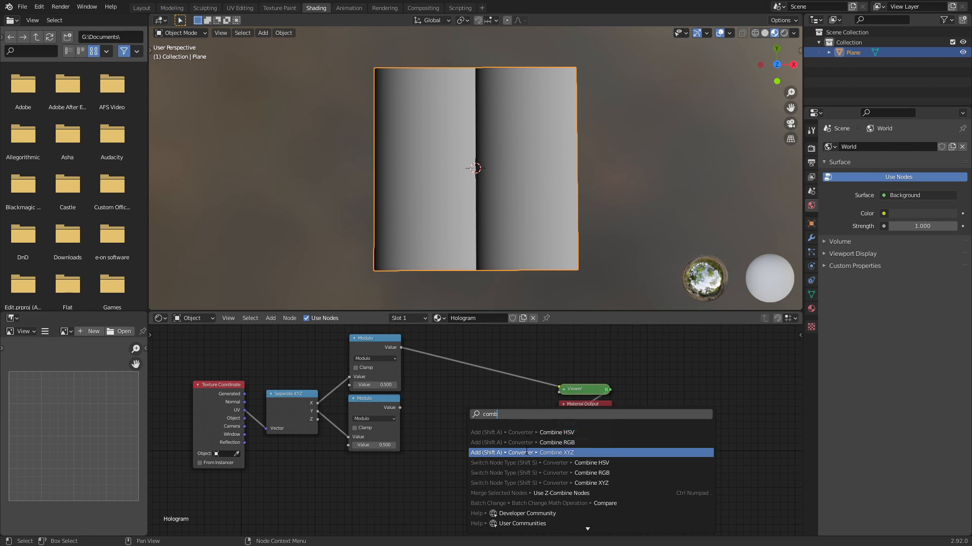
pyautogui.click(530, 452)
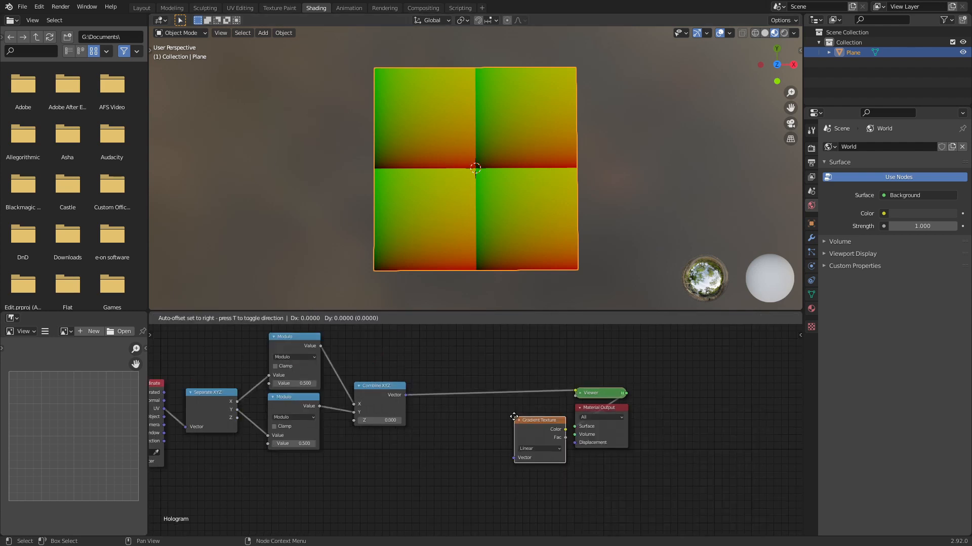
# Make the gradient Spherical and tighten the ColorRamp stops into crisp white quarter-circles.
pyautogui.click(492, 408)
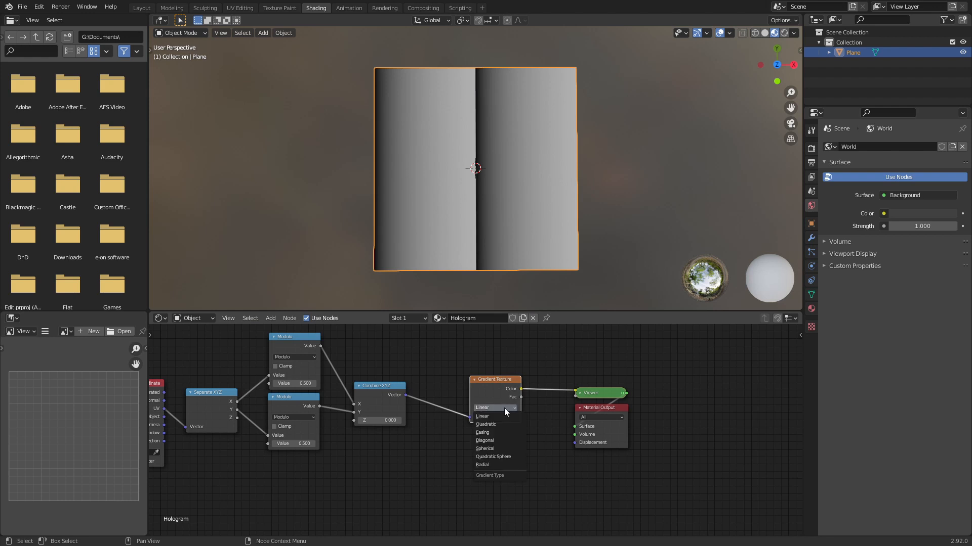
pyautogui.moveTo(494, 449)
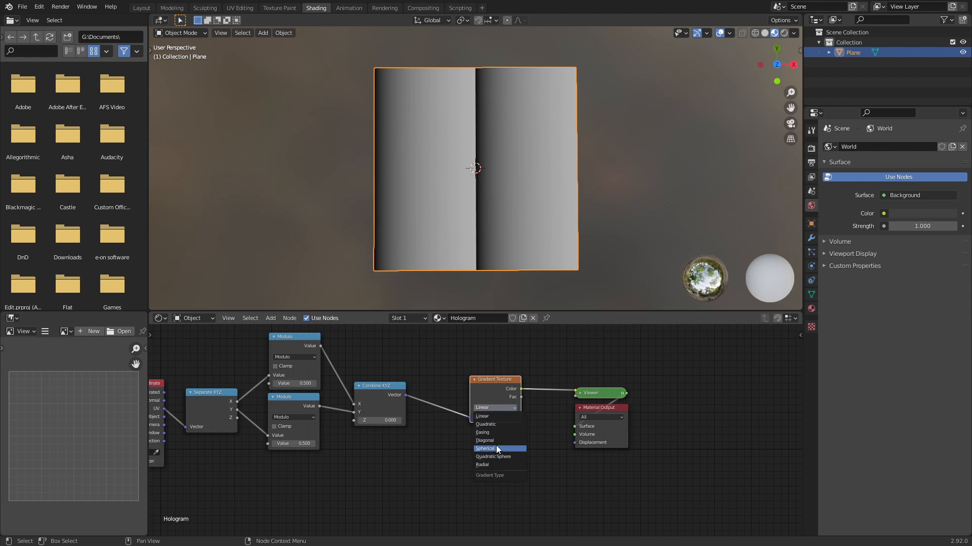
pyautogui.click(484, 448)
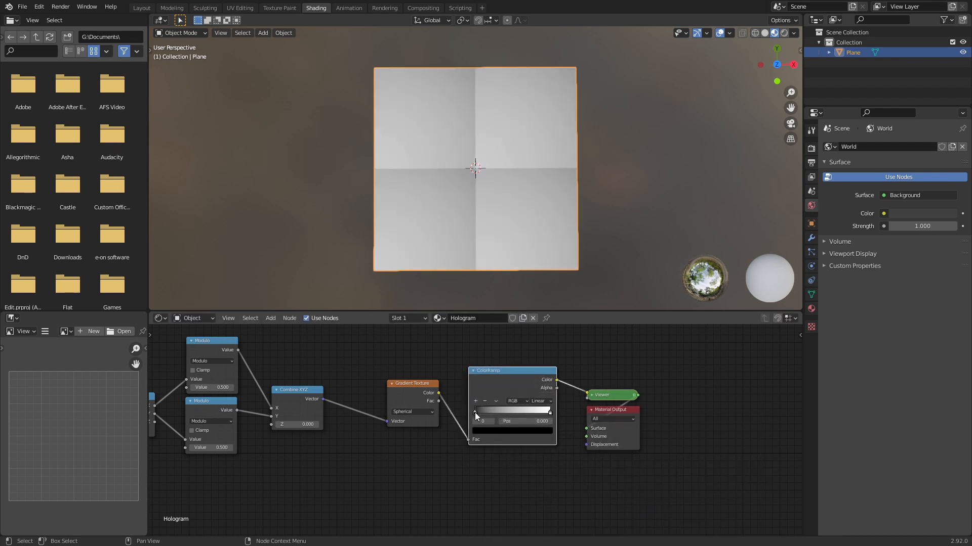
pyautogui.moveTo(477, 412); pyautogui.dragTo(526, 412)
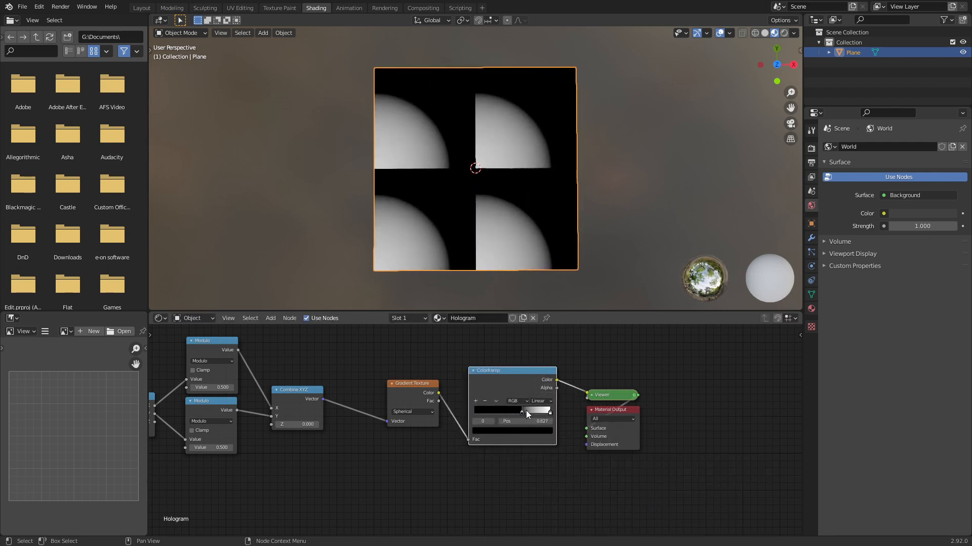
pyautogui.moveTo(511, 411); pyautogui.dragTo(542, 410)
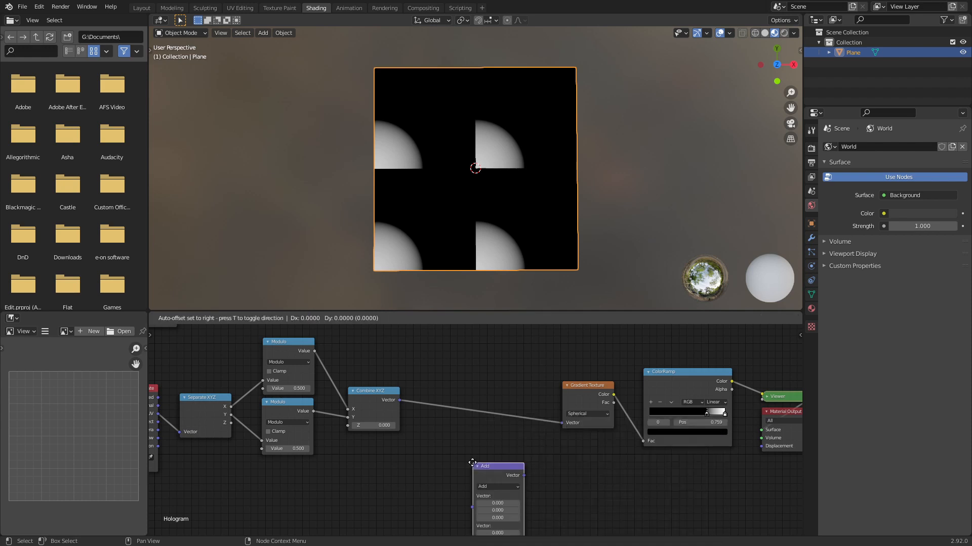
# Insert a Vector Math node set to Subtract before the gradient.
pyautogui.moveTo(496, 466); pyautogui.dragTo(493, 391)
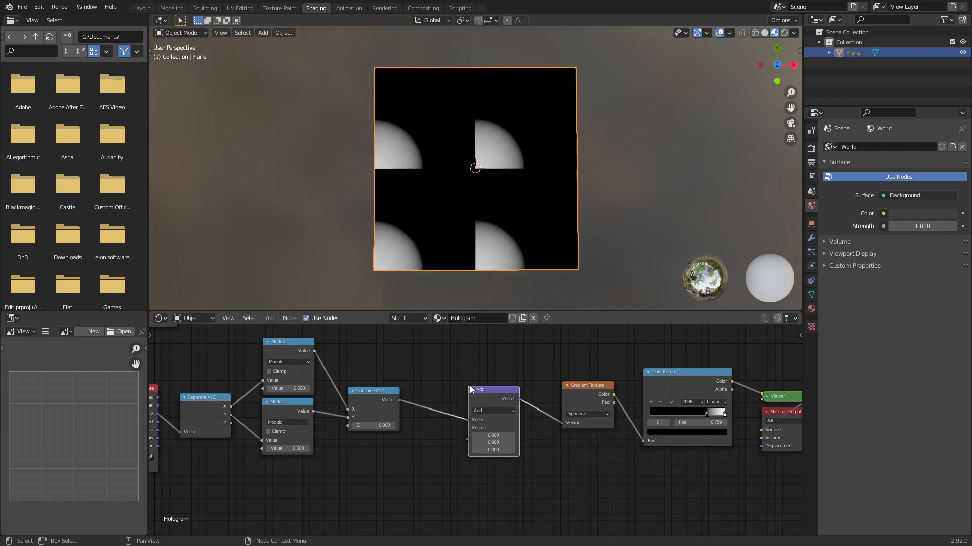
pyautogui.moveTo(492, 390); pyautogui.dragTo(485, 403)
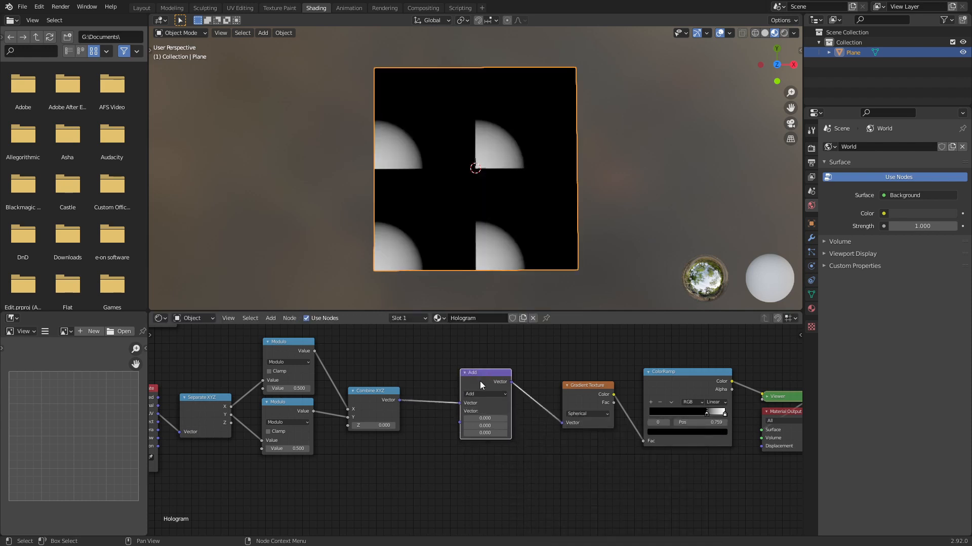
pyautogui.click(485, 394)
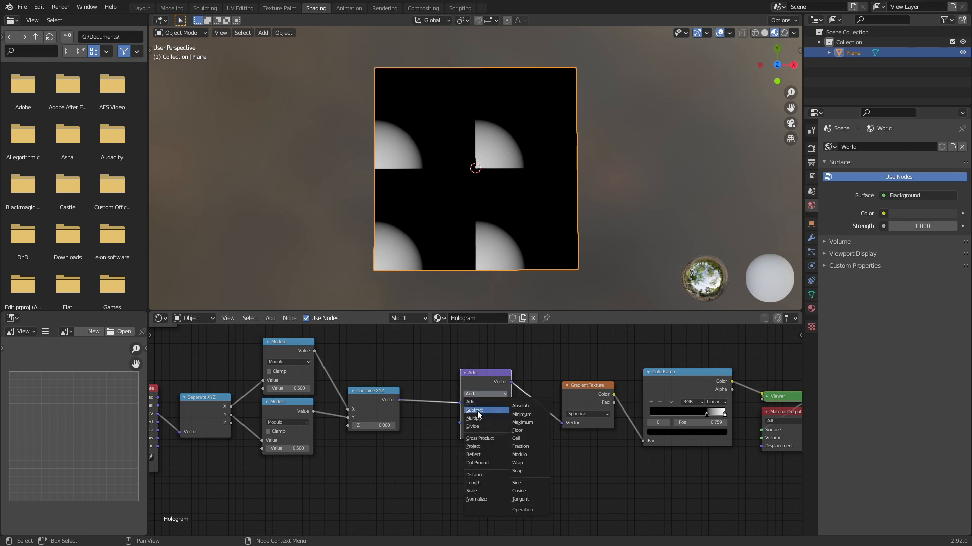
pyautogui.click(475, 409)
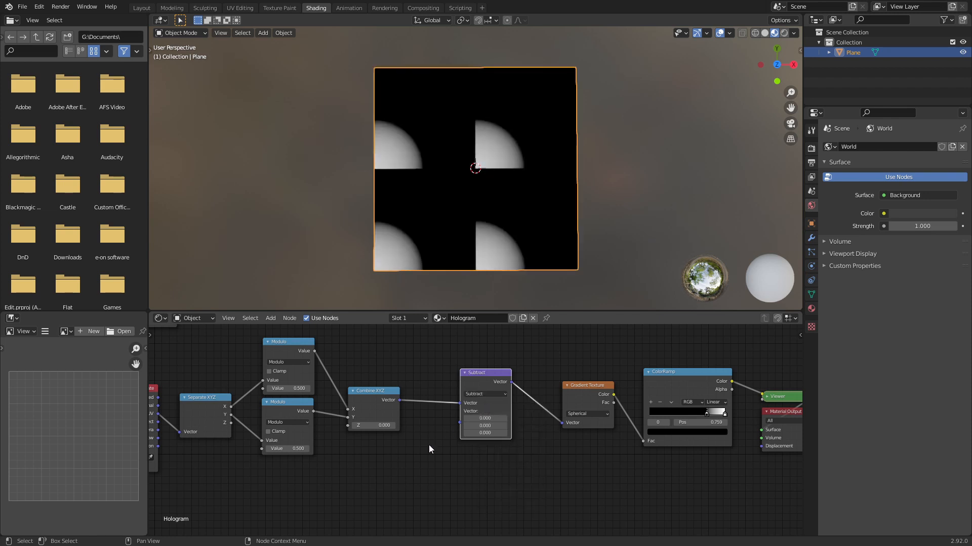
# Feed a Value node of 0.25 into the subtraction and tune the ramp stop for dot size.
pyautogui.write('value')
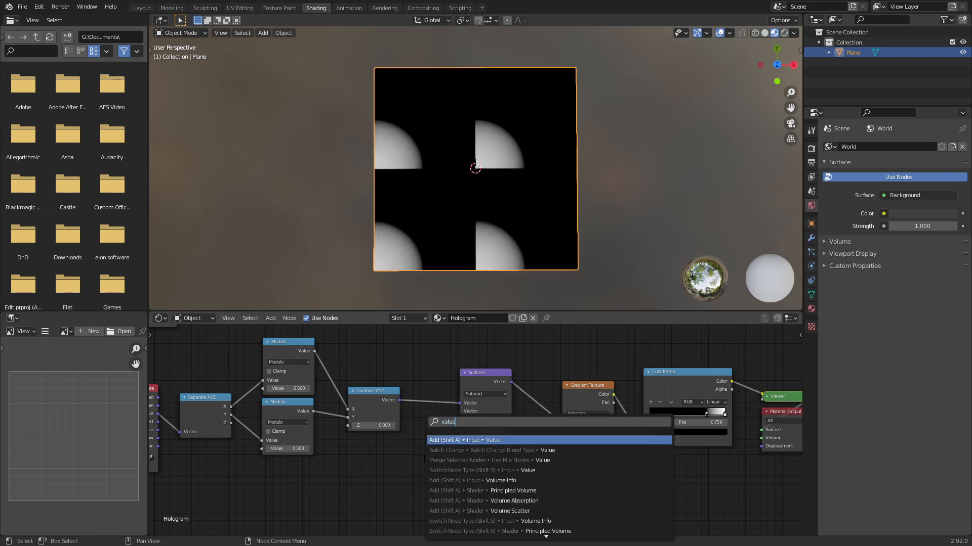
pyautogui.click(493, 440)
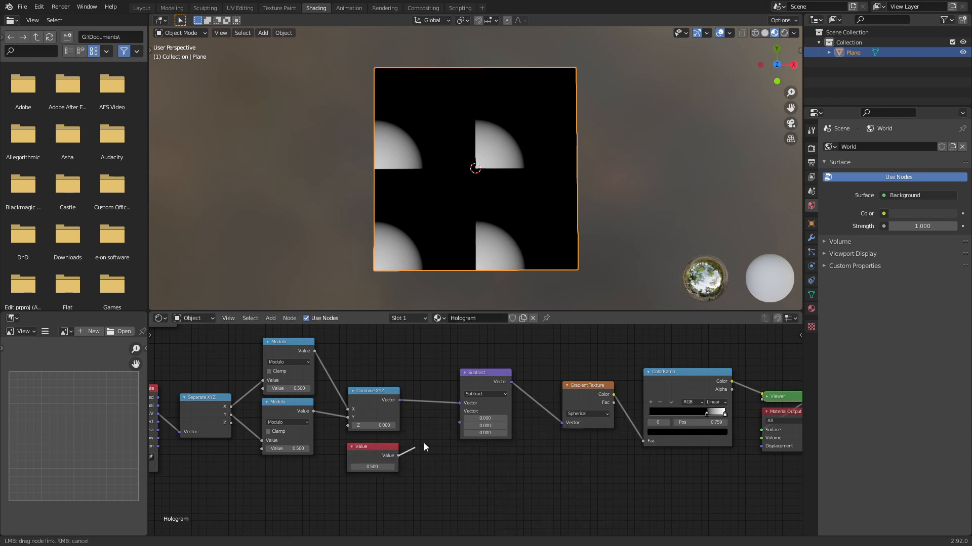
pyautogui.moveTo(403, 449); pyautogui.dragTo(462, 411)
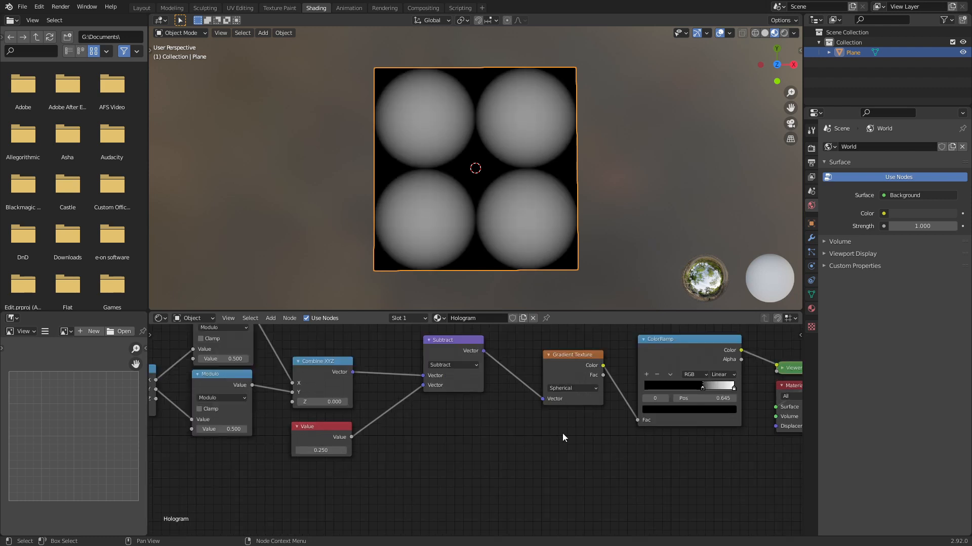
pyautogui.moveTo(702, 386); pyautogui.dragTo(710, 385)
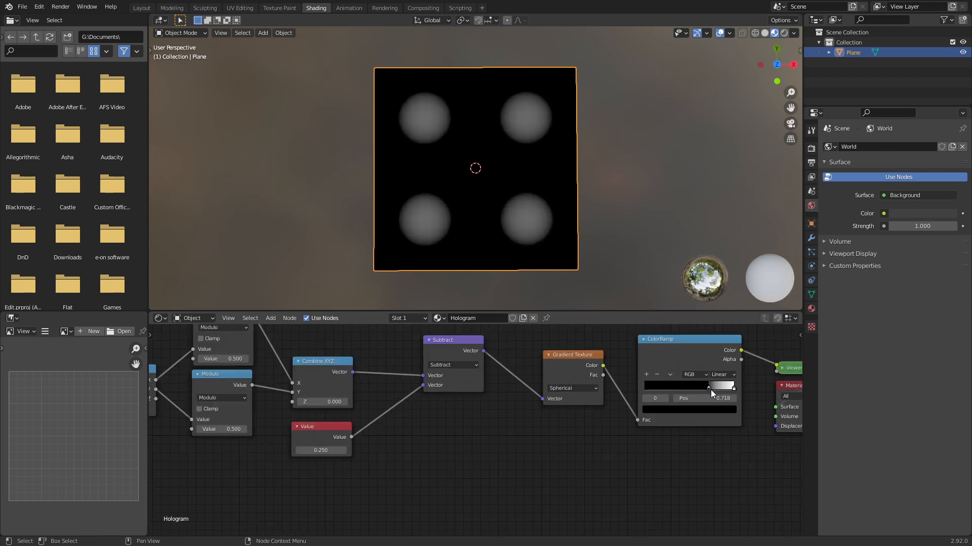
pyautogui.moveTo(712, 386); pyautogui.dragTo(708, 385)
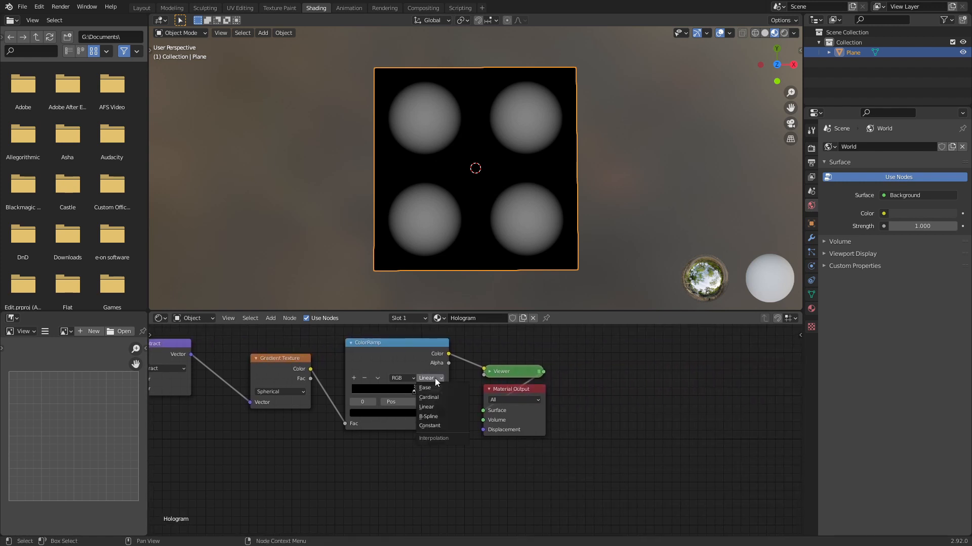
# Set the ramp to Constant interpolation and drive Mapping Scale with a Value node of 20.
pyautogui.click(429, 427)
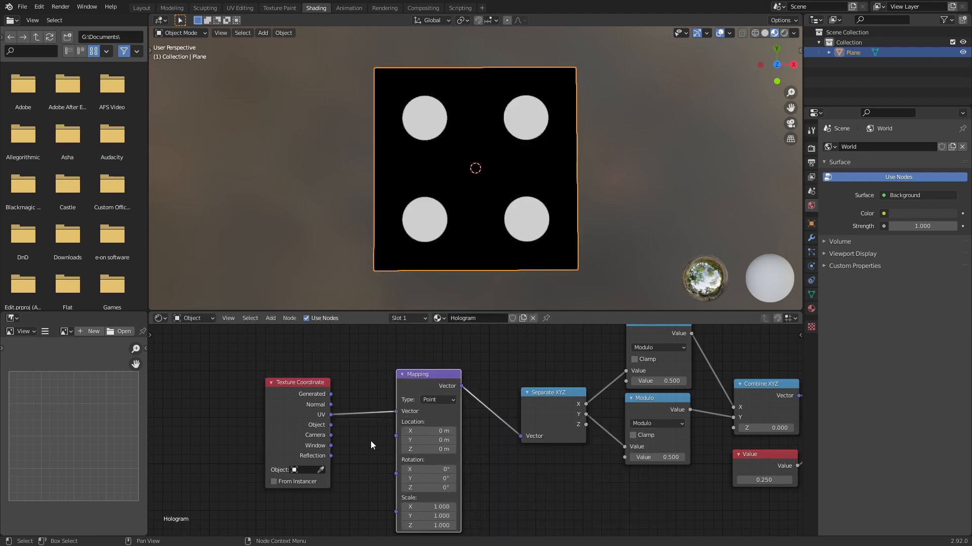
pyautogui.scroll(-3)
pyautogui.write('v')
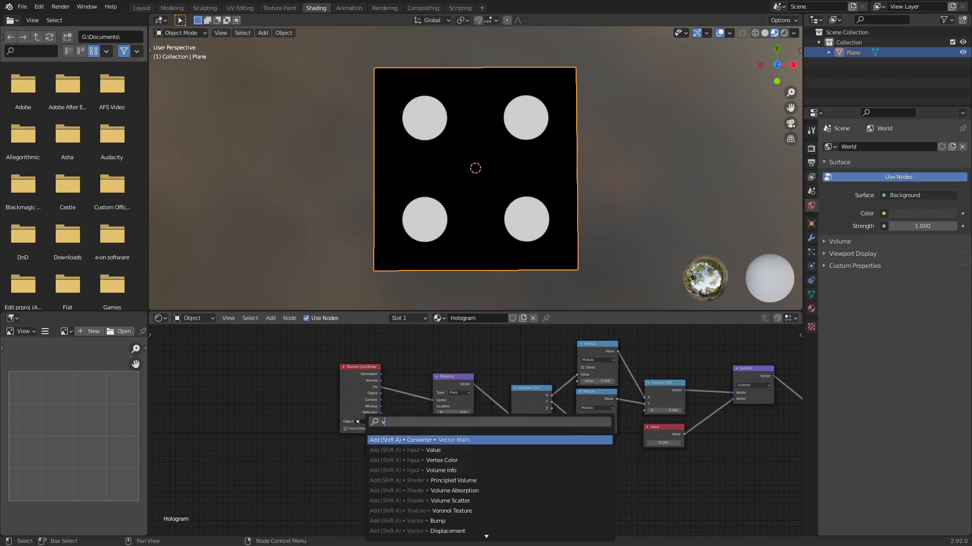
pyautogui.click(433, 449)
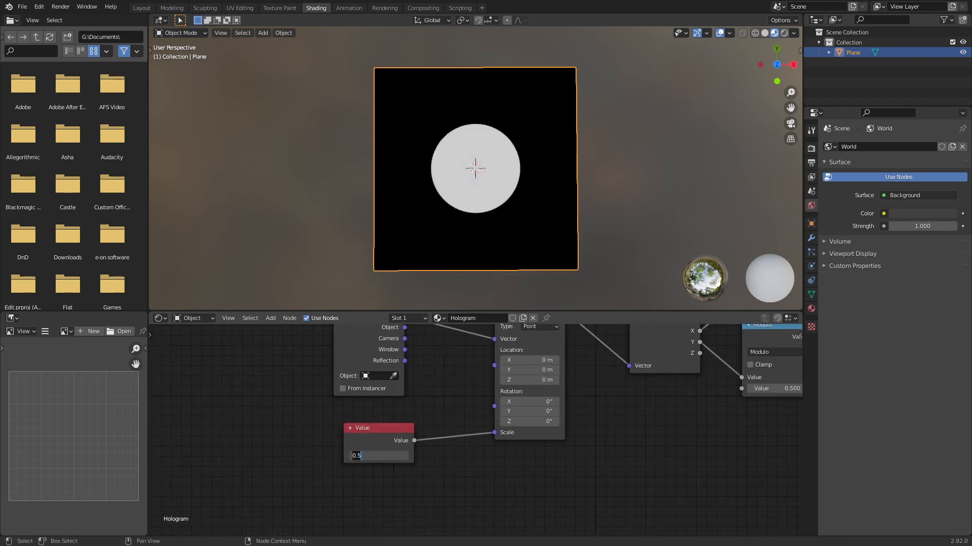
pyautogui.write('20.000')
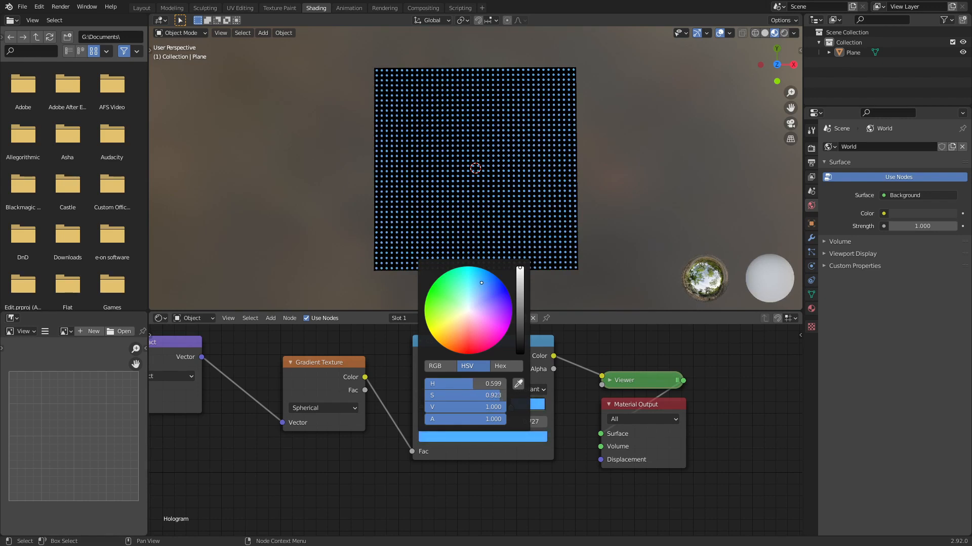
# Confirm the blue dot colour and add an Emission shader with strength 5.
pyautogui.click(438, 485)
pyautogui.write('Add (Shift A) ▸ Input ▸ Valu')
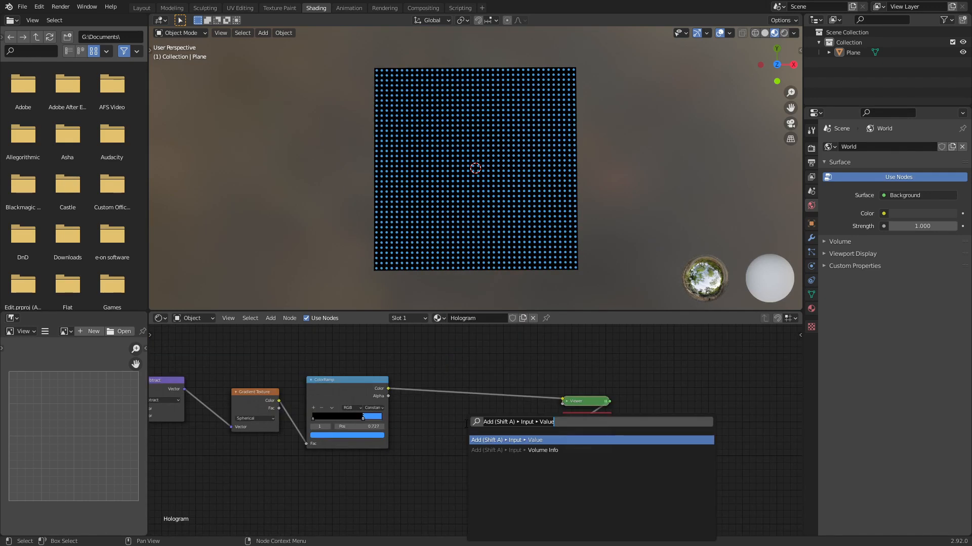
pyautogui.write('emm')
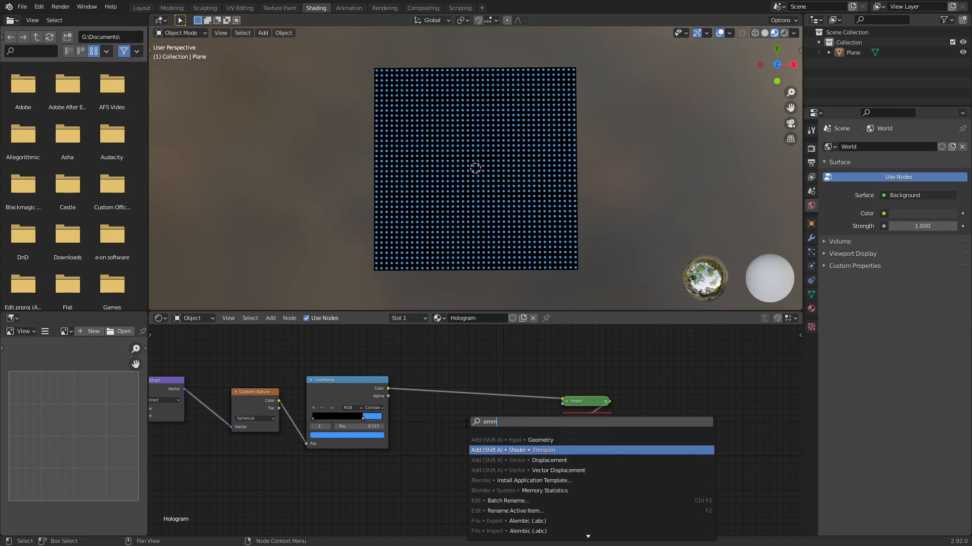
pyautogui.click(544, 449)
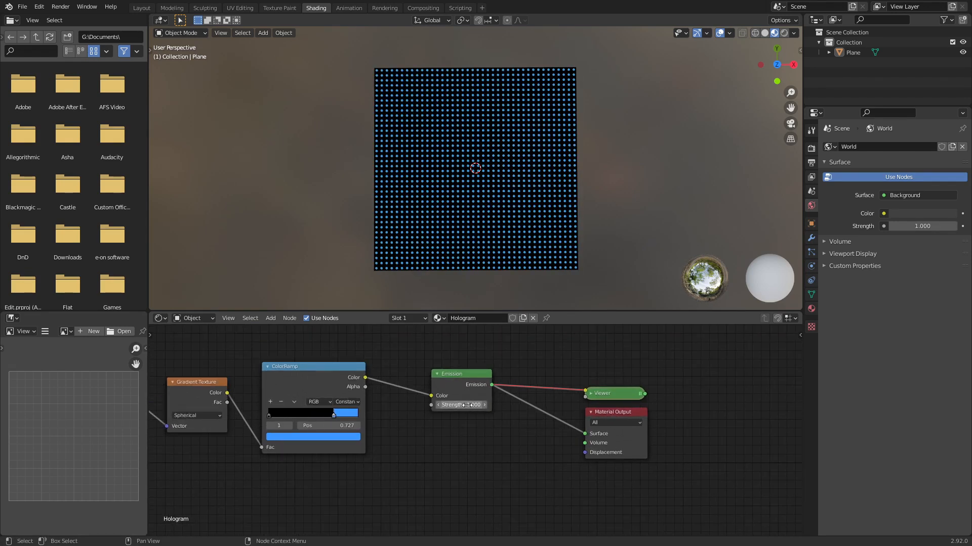
pyautogui.click(461, 405)
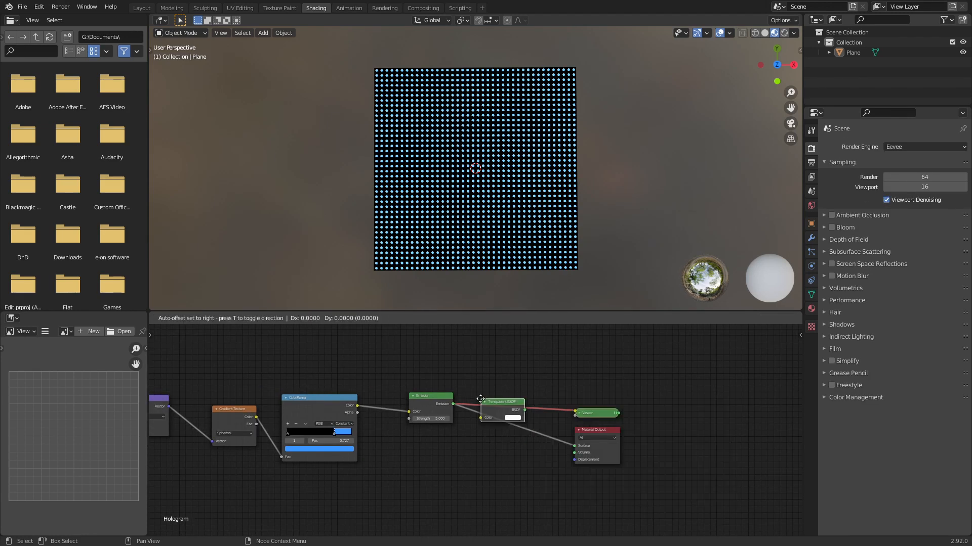
# Mix Transparent BSDF and Emission through a Mix Shader, its factor fed by ramp colour ×10 Multiply.
pyautogui.moveTo(502, 409); pyautogui.dragTo(431, 451)
pyautogui.write('mix')
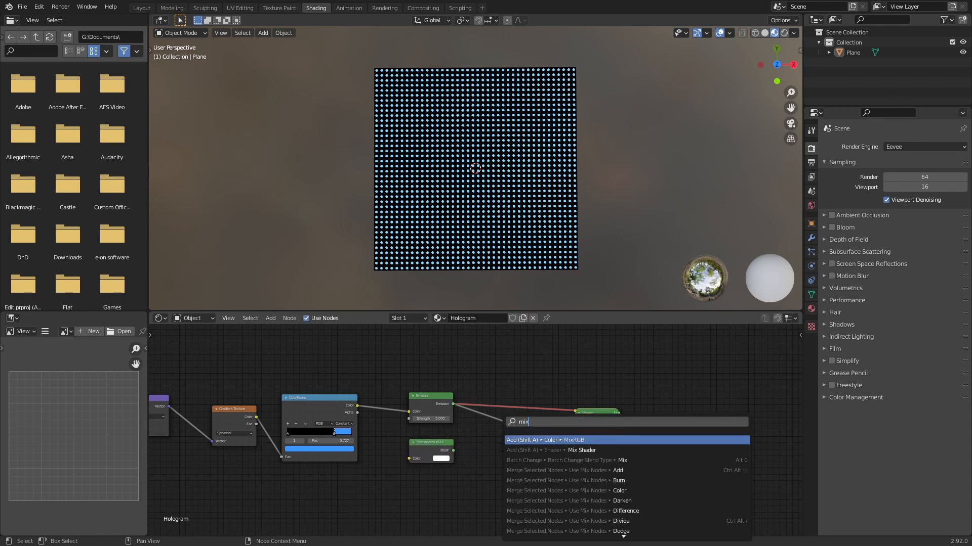
pyautogui.click(581, 449)
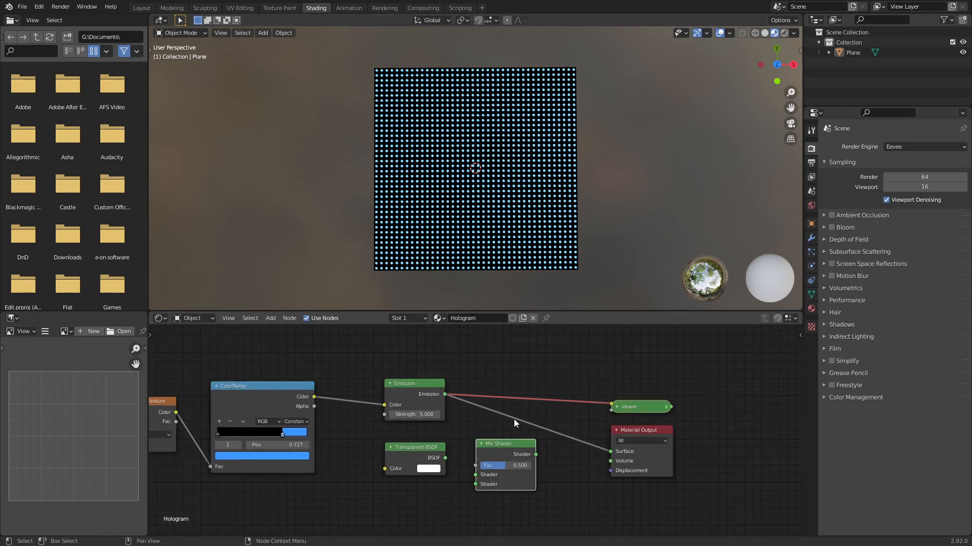
pyautogui.moveTo(505, 443); pyautogui.dragTo(499, 429)
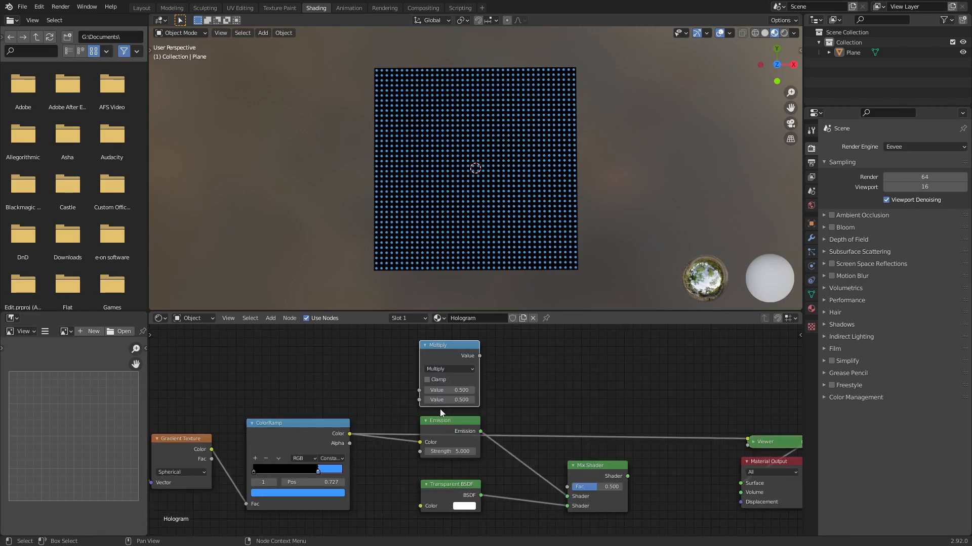
pyautogui.moveTo(350, 434); pyautogui.dragTo(418, 390)
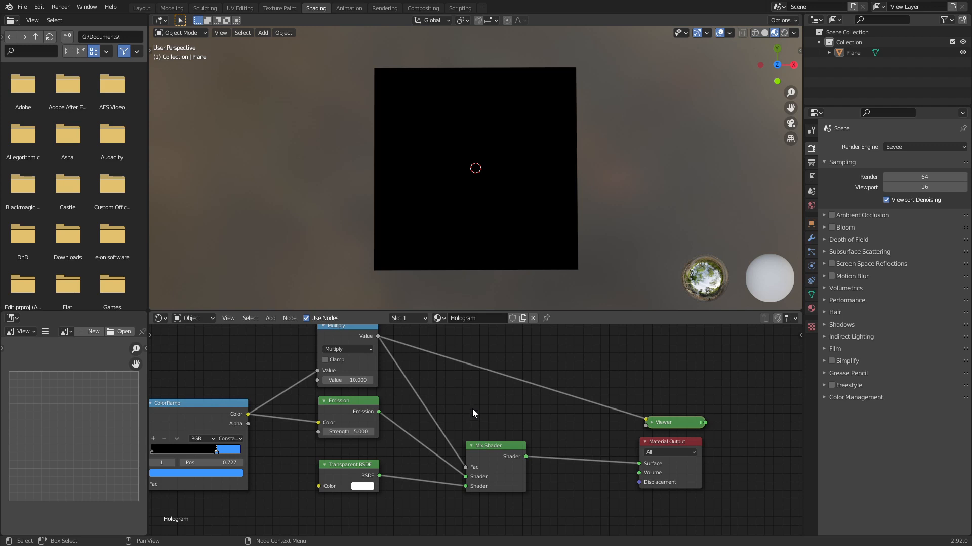
# Add an Invert node for the mix factor and set the material's Blend Mode to Alpha Clip.
pyautogui.write('inver')
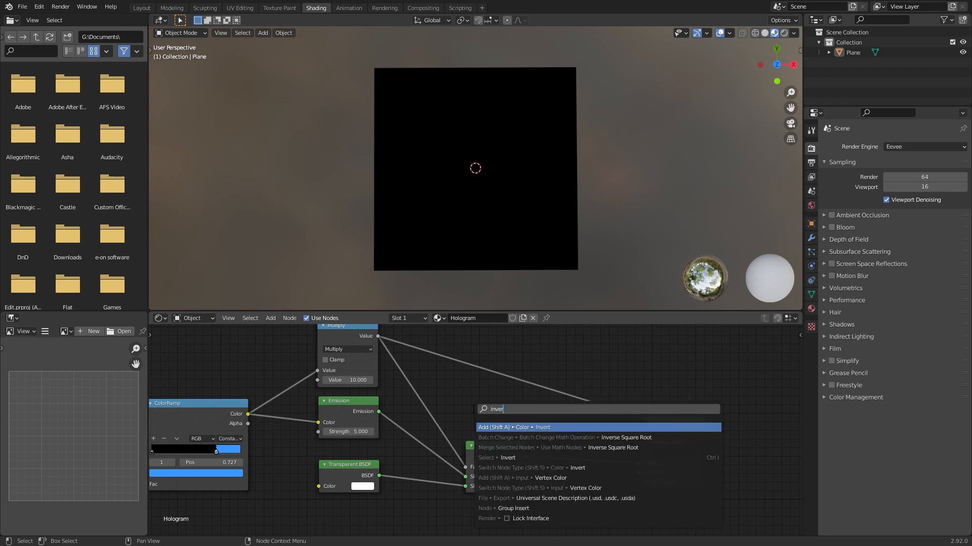
pyautogui.click(520, 427)
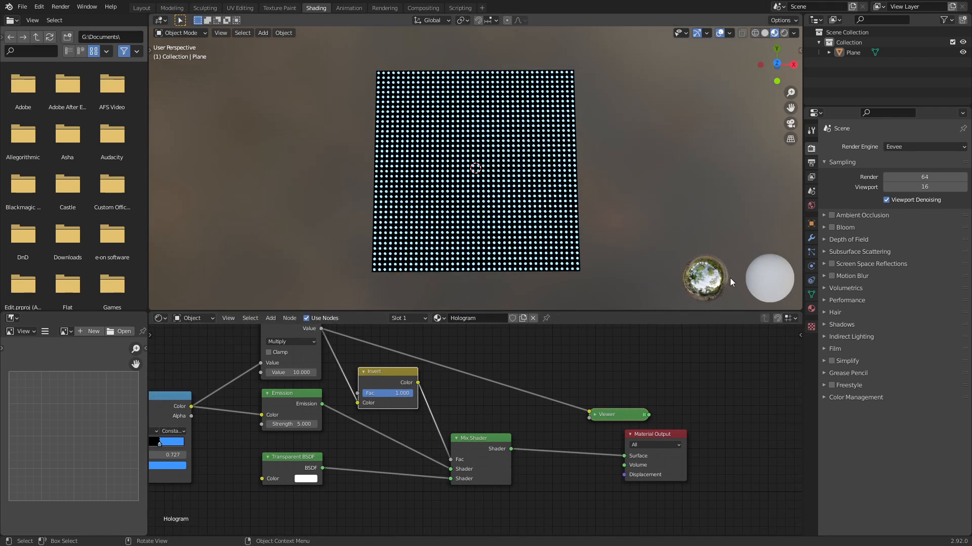
pyautogui.click(811, 308)
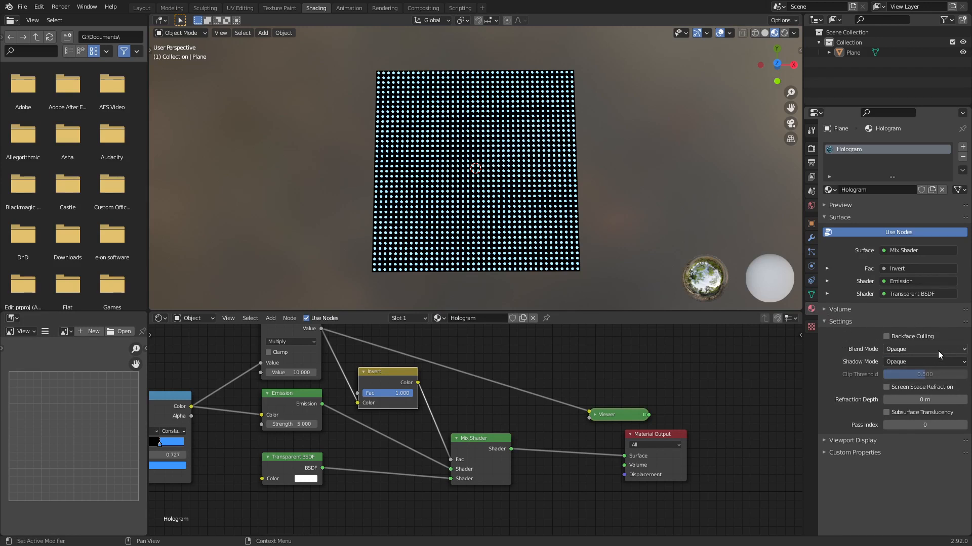
pyautogui.click(923, 349)
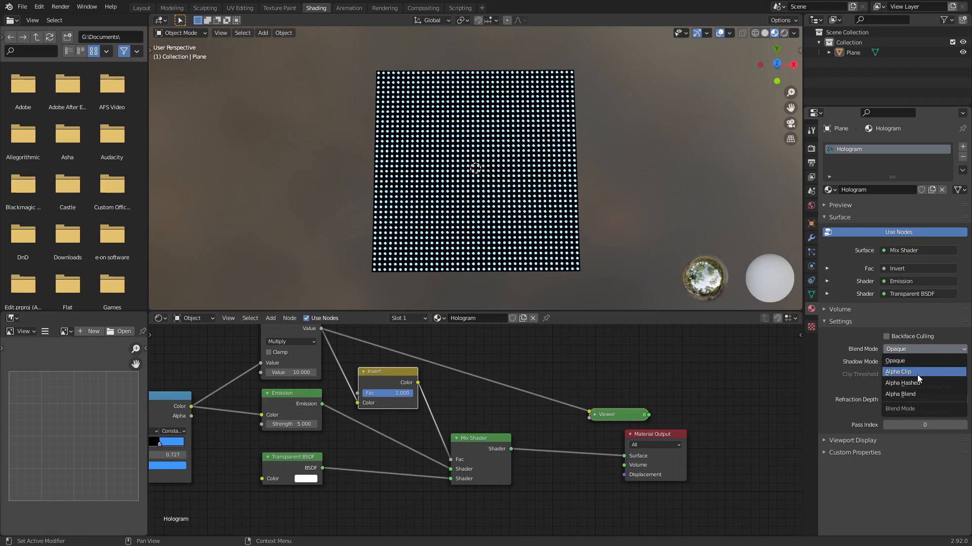
pyautogui.click(898, 371)
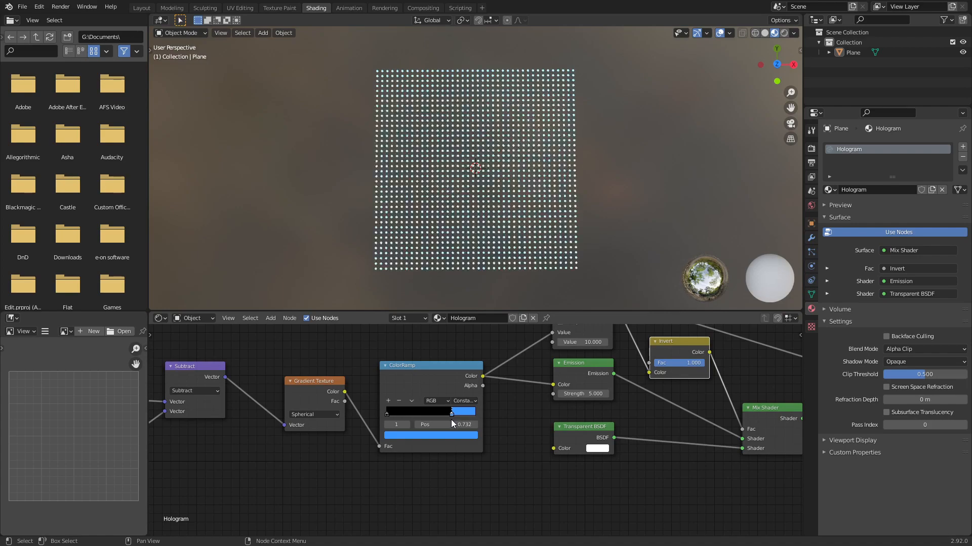
# Set the Value node feeding the Mapping scale to 10.8 for a denser dot grid.
pyautogui.moveTo(451, 424); pyautogui.dragTo(458, 424)
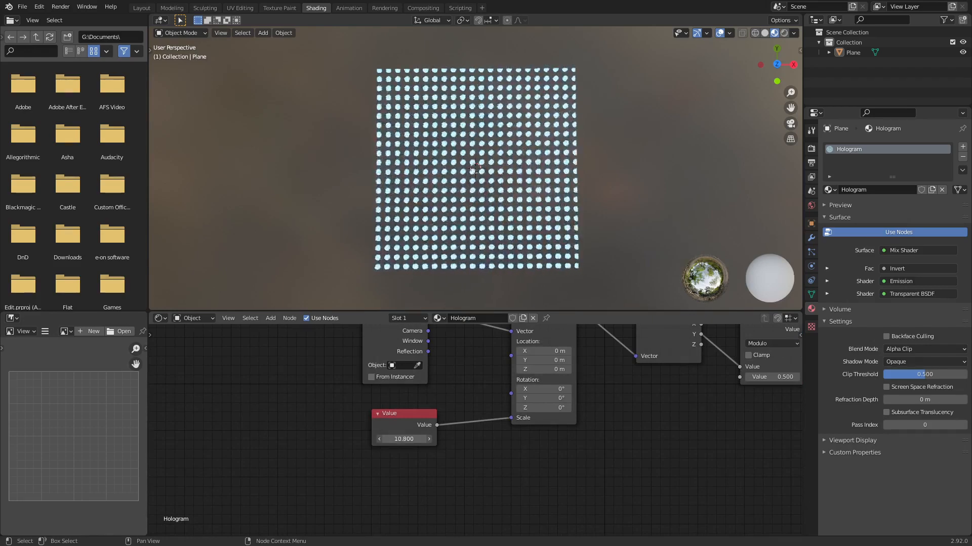
pyautogui.moveTo(421, 438); pyautogui.dragTo(384, 438)
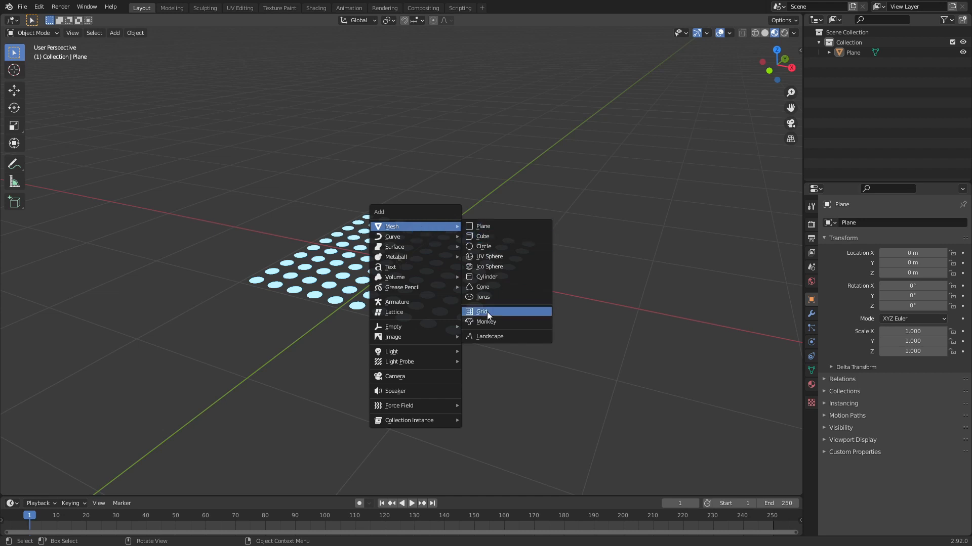
# Add a Monkey mesh above the plane and assign it the Hologram material.
pyautogui.click(486, 320)
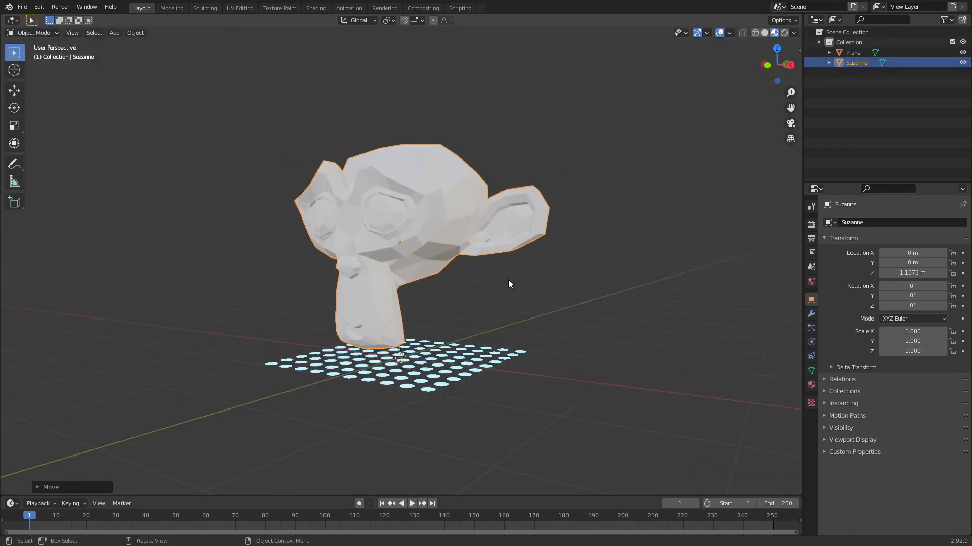
pyautogui.moveTo(508, 284); pyautogui.dragTo(501, 312)
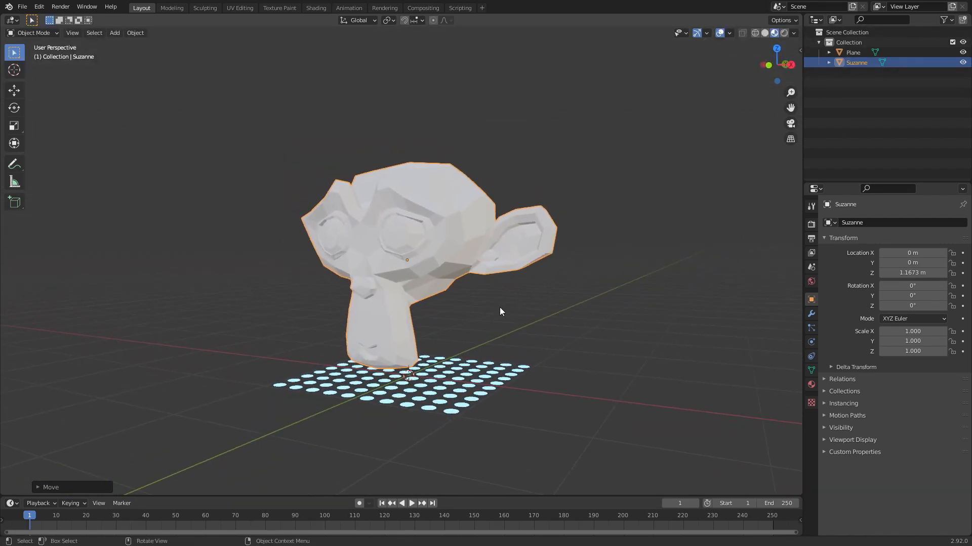
pyautogui.click(811, 384)
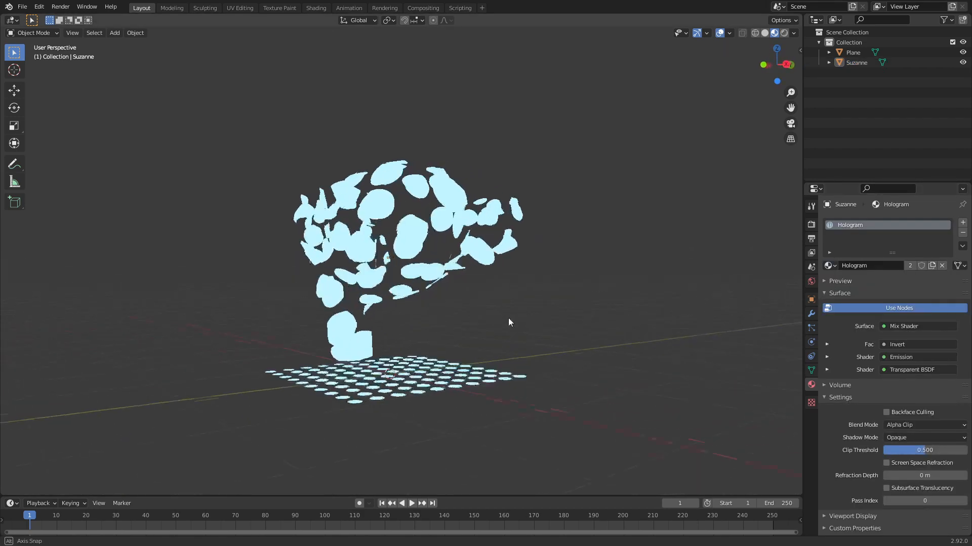
pyautogui.click(316, 7)
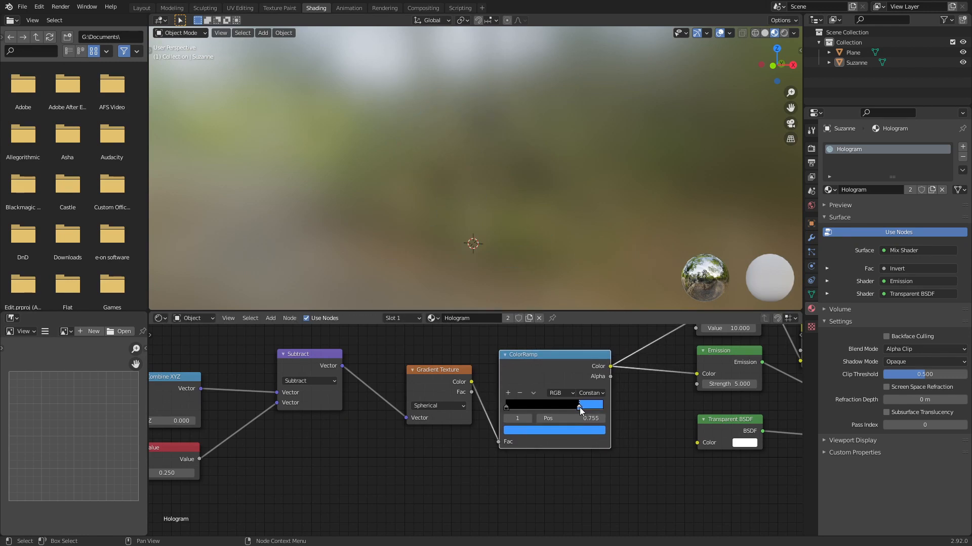
# Move the ColorRamp stop to 0.745 for finer dots and enable Bloom in Render Properties.
pyautogui.moveTo(581, 404); pyautogui.dragTo(579, 405)
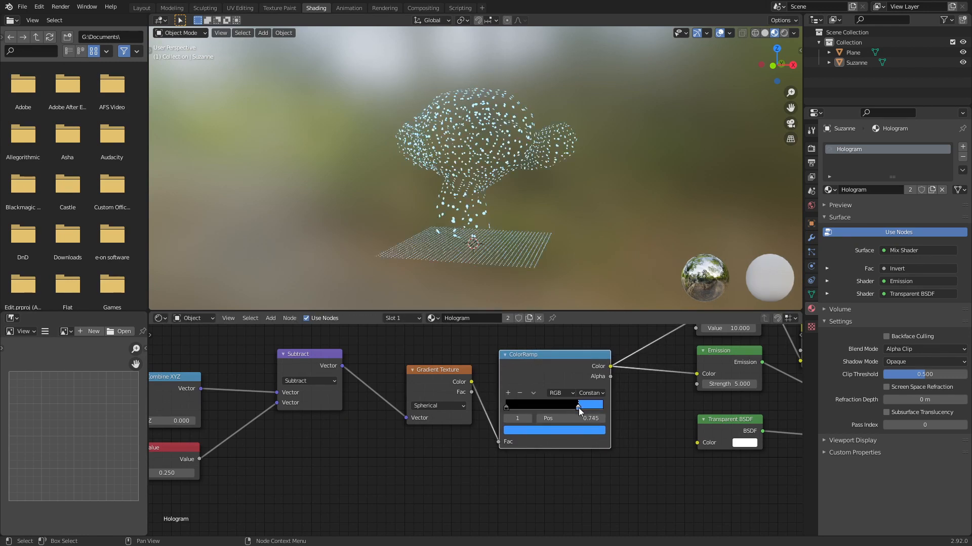
pyautogui.click(811, 206)
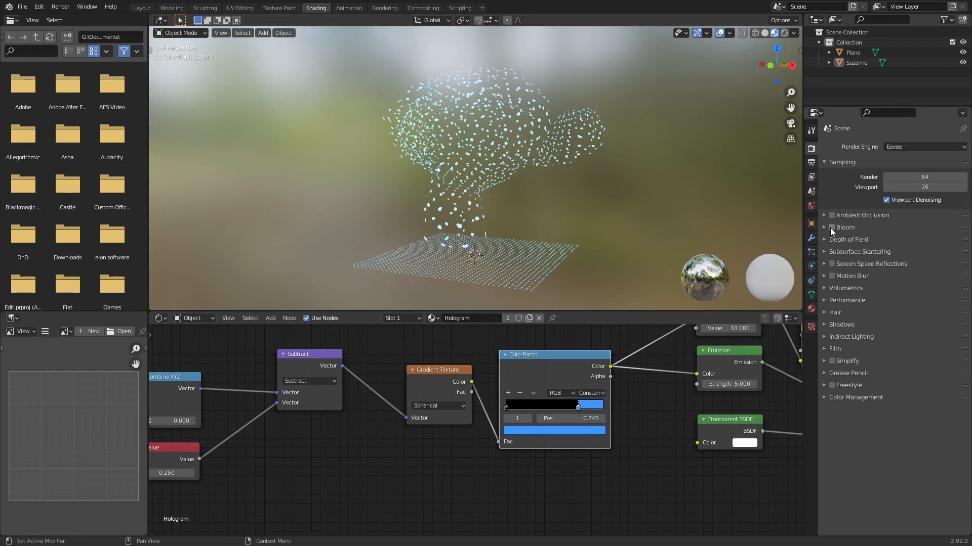
pyautogui.click(832, 228)
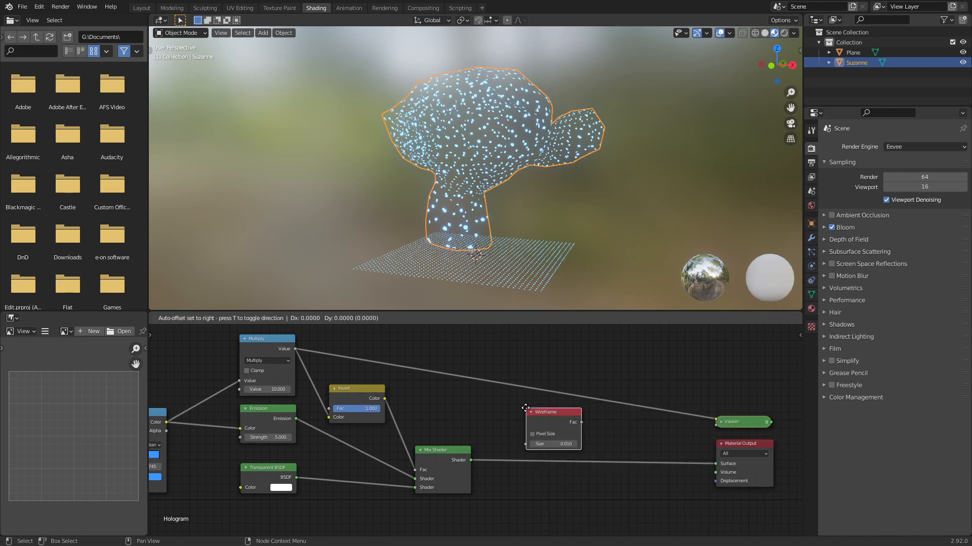
# Feed the Wireframe node into a new ColorRamp with Constant interpolation for sharp blue edges.
pyautogui.moveTo(550, 412); pyautogui.dragTo(536, 339)
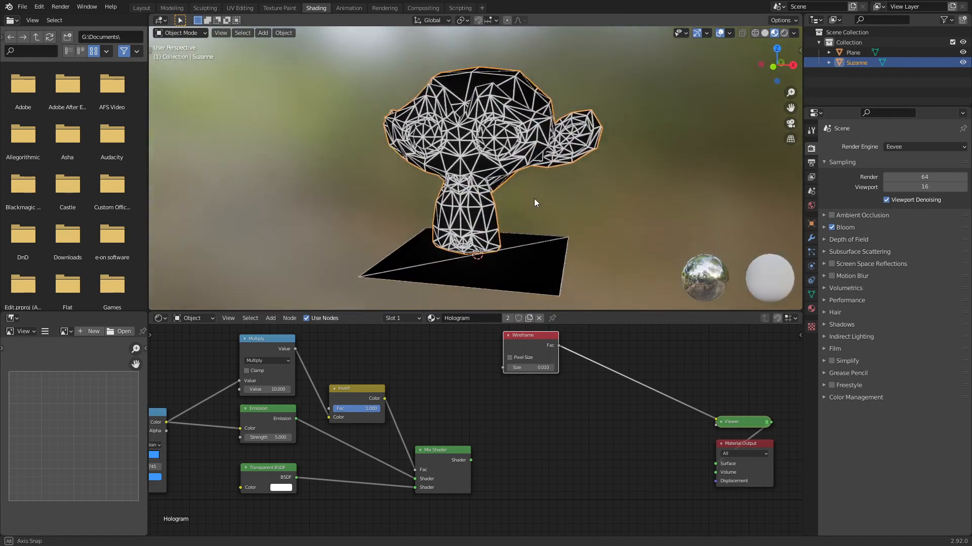
pyautogui.write('color')
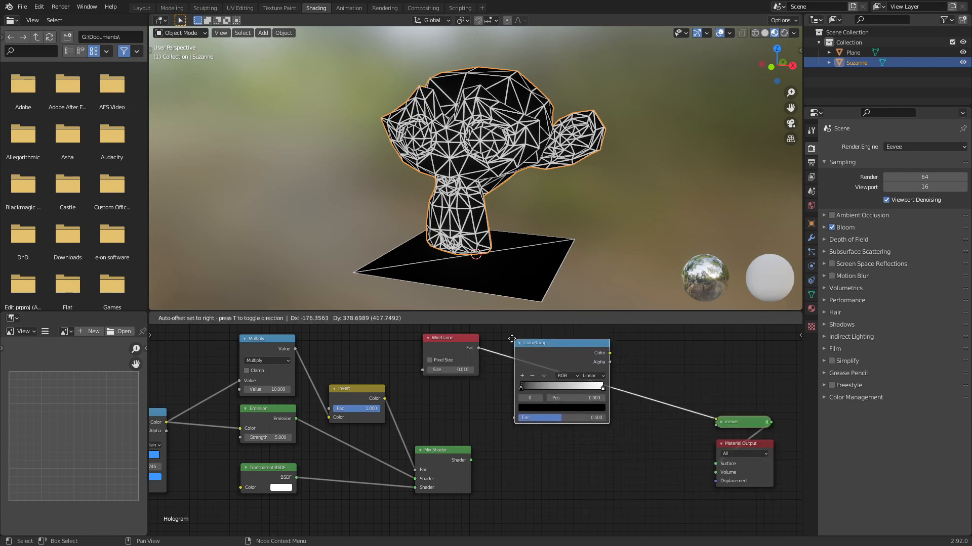
pyautogui.click(589, 375)
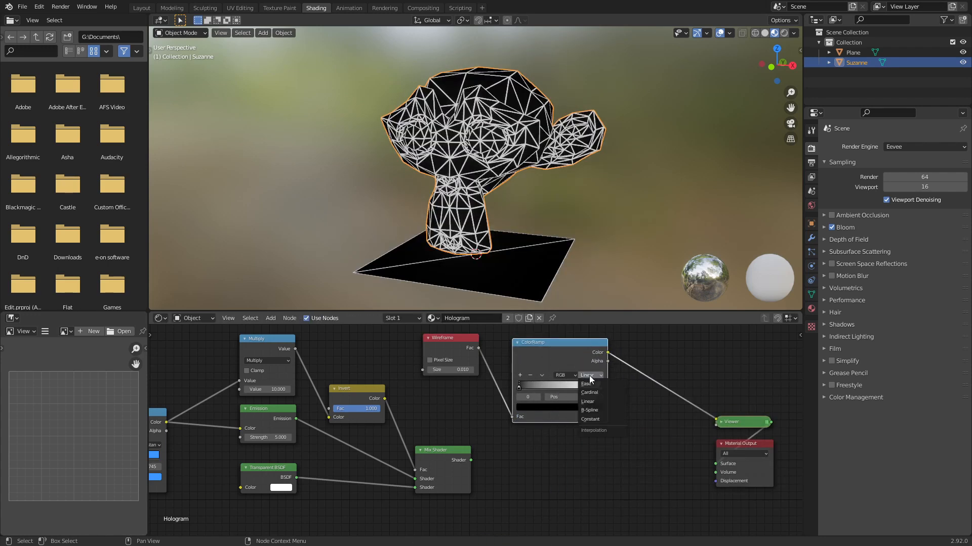
pyautogui.click(589, 419)
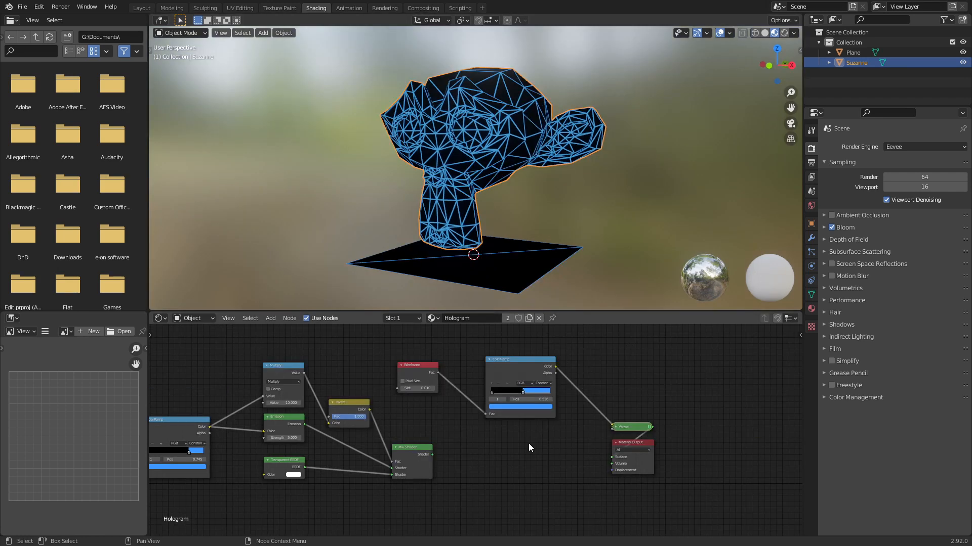
# Add a second Mix Shader beside the output and feed the dot shader into it.
pyautogui.write('mix')
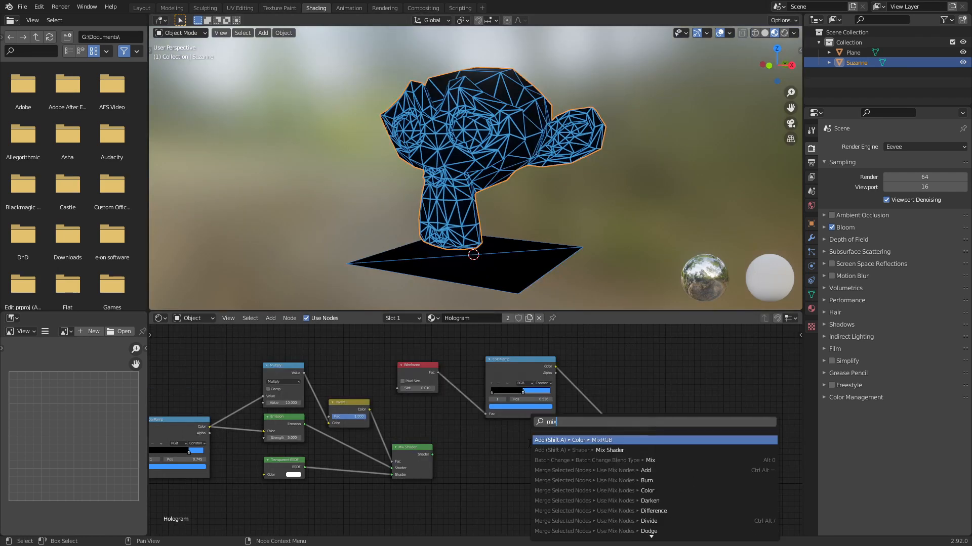
pyautogui.click(609, 449)
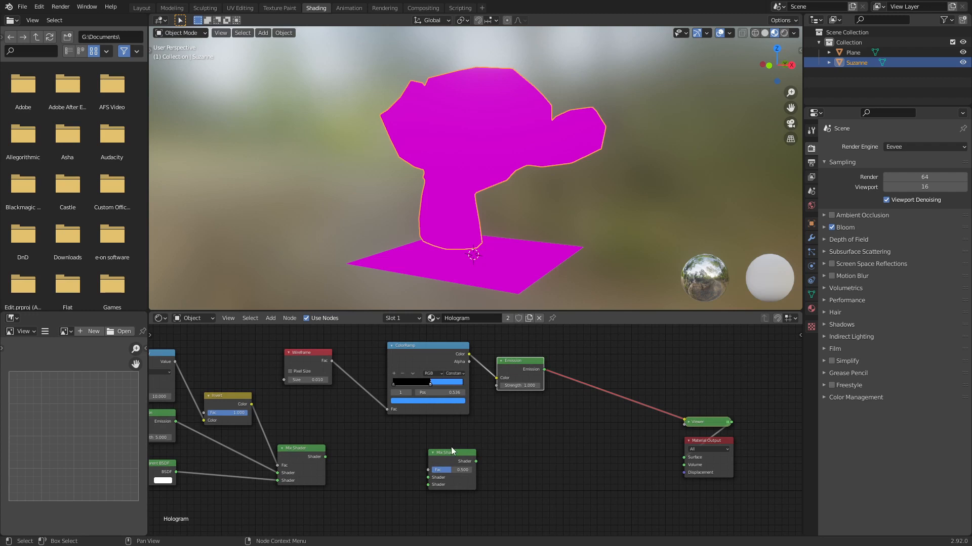
pyautogui.moveTo(451, 453); pyautogui.dragTo(521, 452)
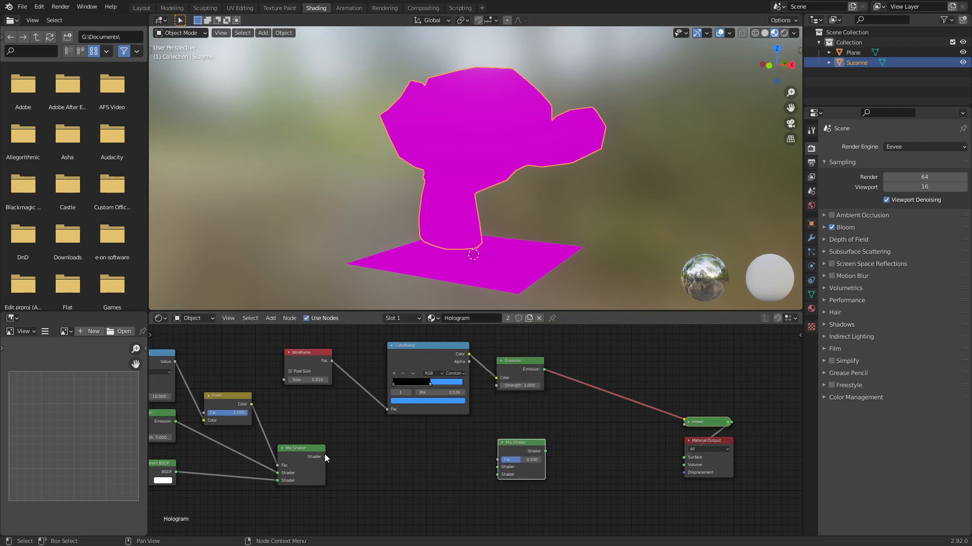
pyautogui.moveTo(520, 442); pyautogui.dragTo(592, 443)
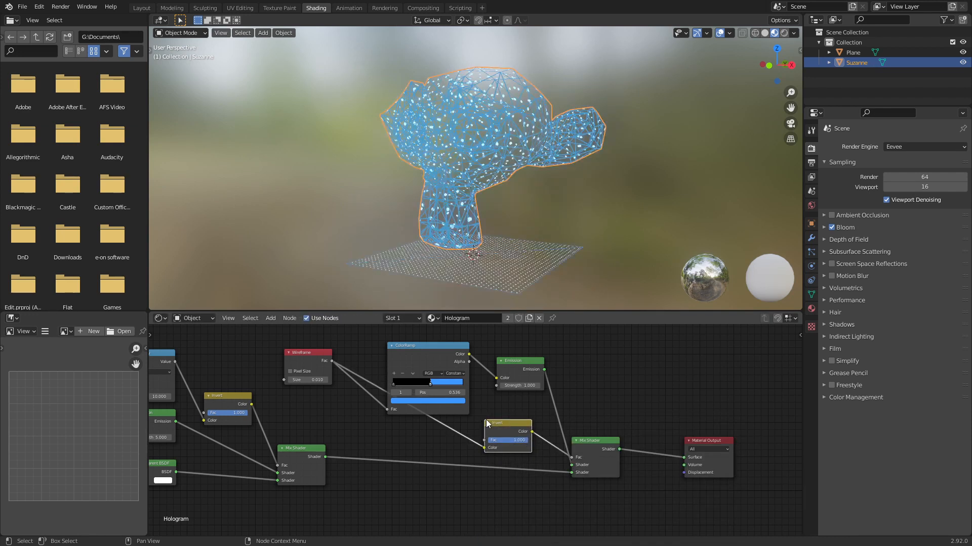
# Link the Invert node into the wireframe factor and move the dot ColorRamp stop to 0.736.
pyautogui.moveTo(428, 345); pyautogui.dragTo(442, 332)
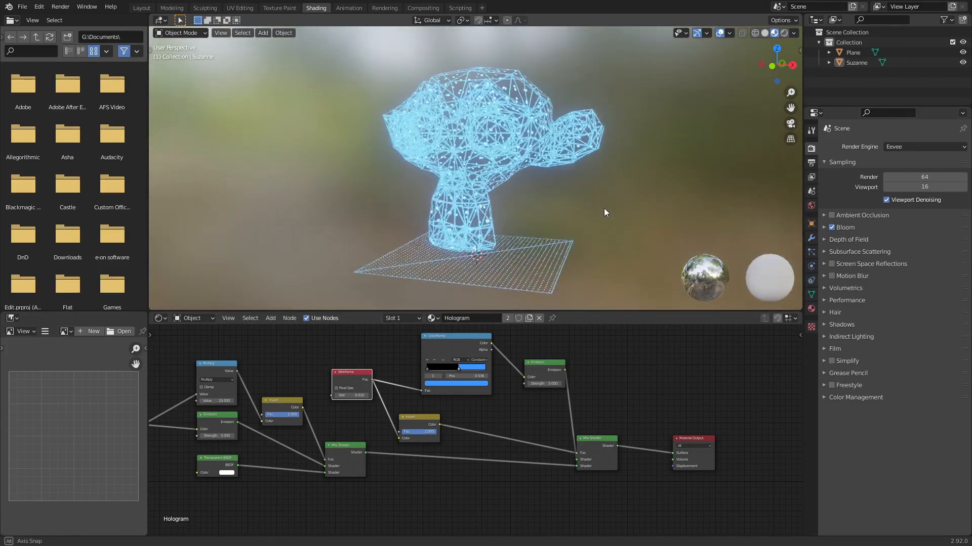
pyautogui.moveTo(605, 212); pyautogui.dragTo(592, 229)
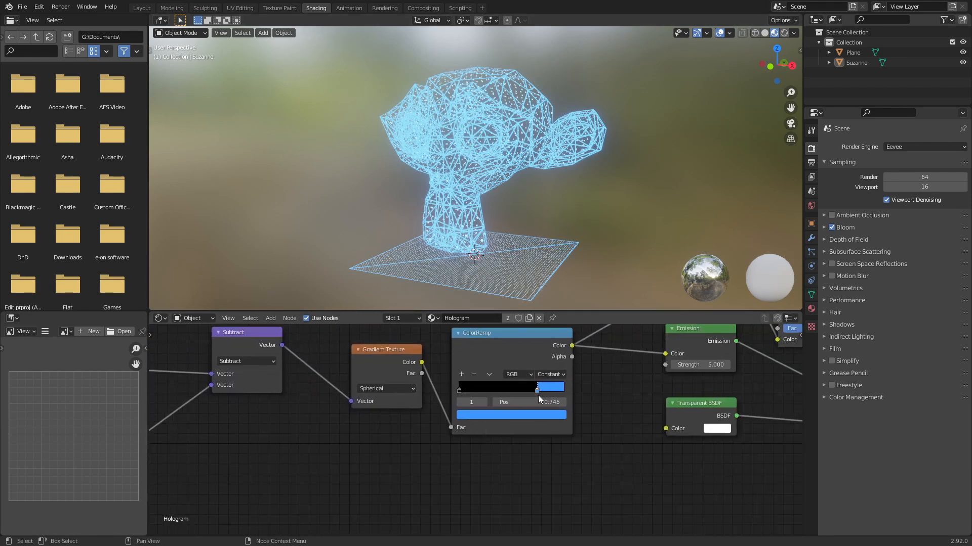
pyautogui.moveTo(537, 386); pyautogui.dragTo(535, 386)
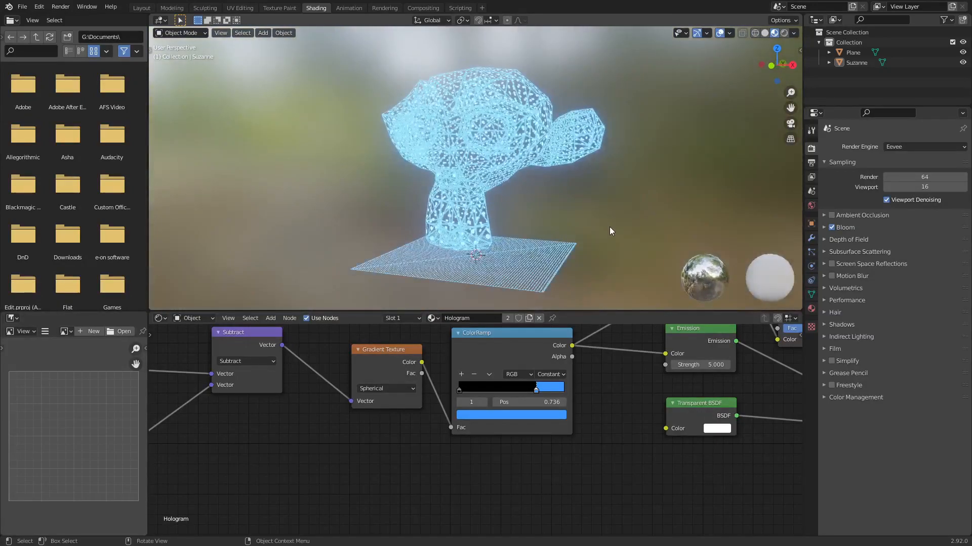
# Switch to the Layout workspace and orbit the glowing hologram Suzanne.
pyautogui.click(142, 7)
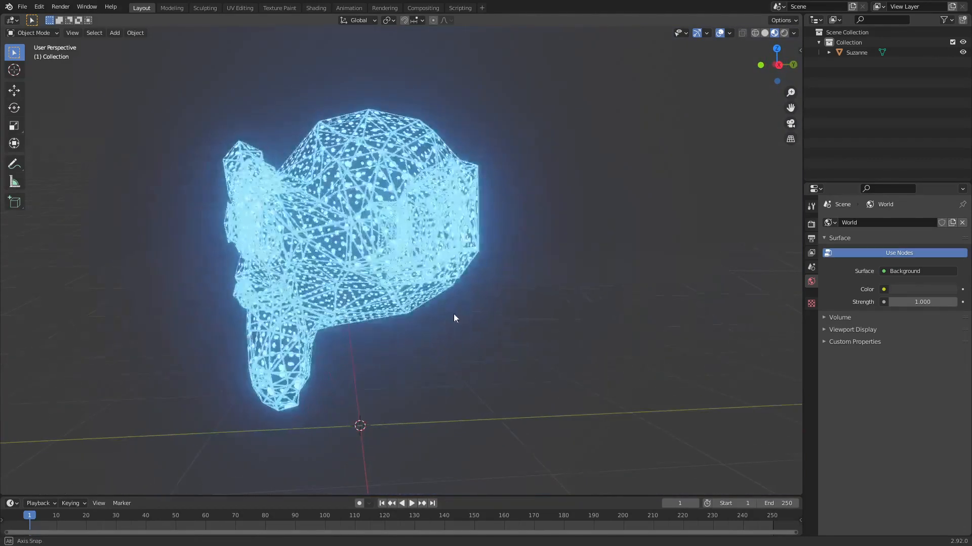
pyautogui.moveTo(456, 318); pyautogui.dragTo(512, 320)
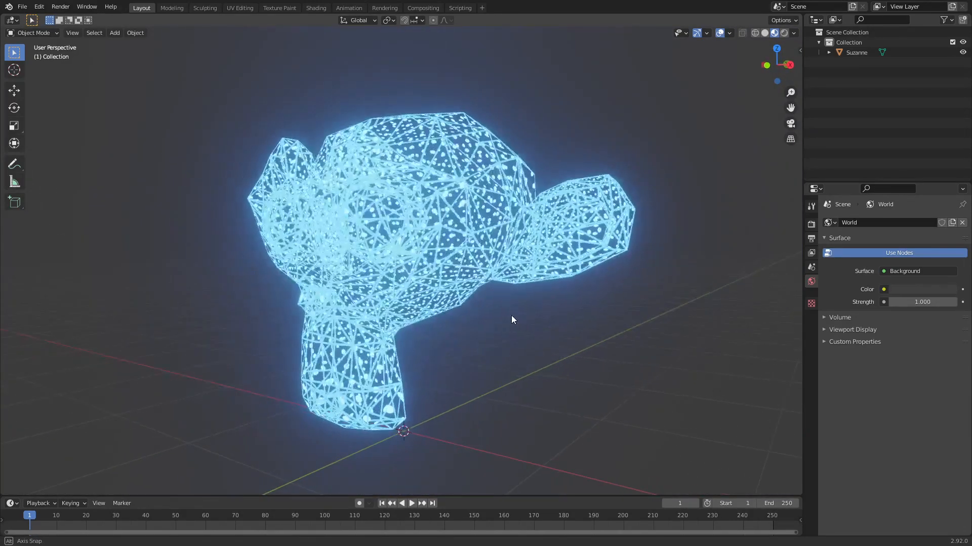